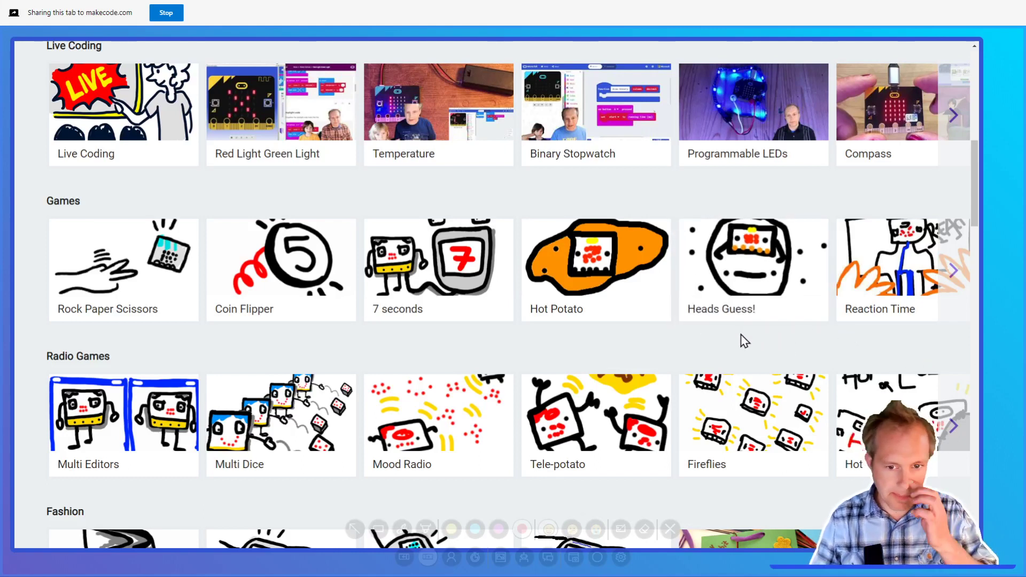
Start the Heads Guess! tutorial in Python from the Games row.
click(752, 268)
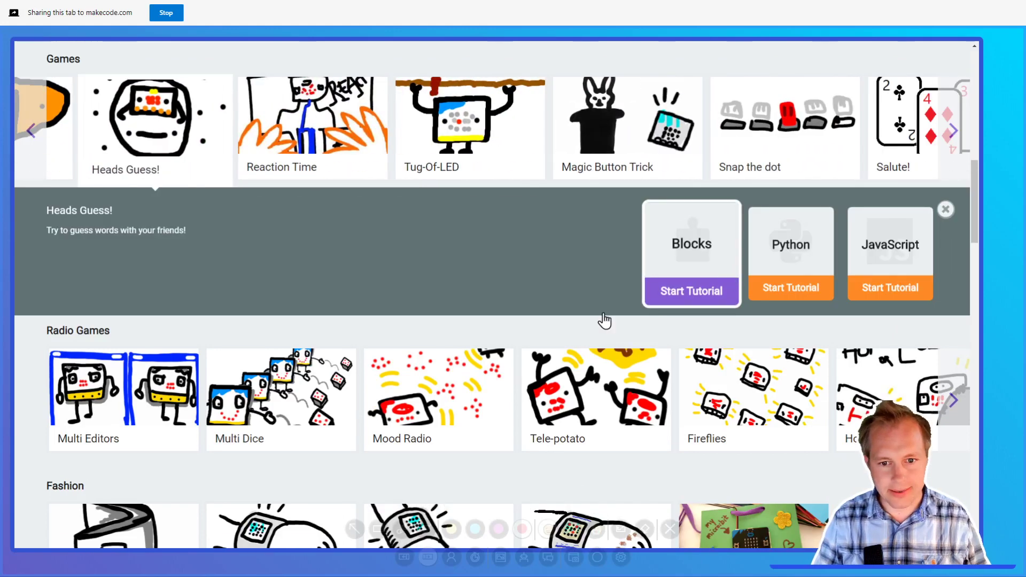
mouse_move(791, 244)
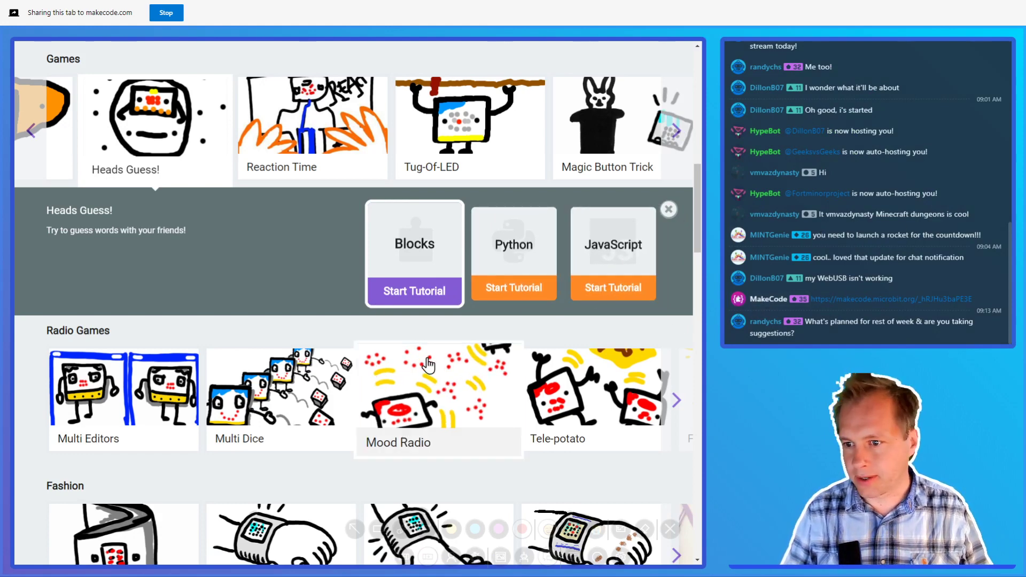
click(413, 291)
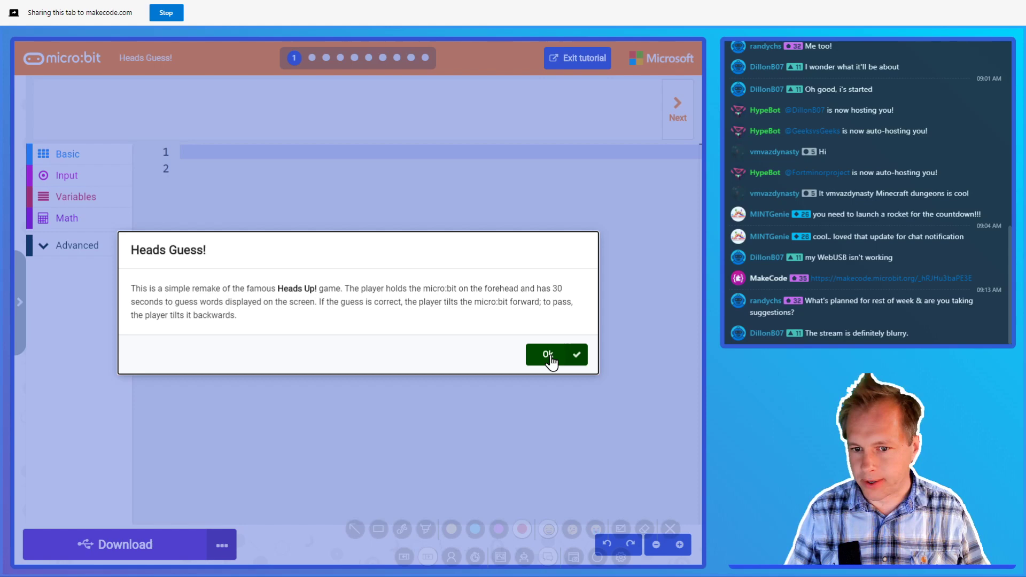
Dismiss the intro dialog to reach the 30-second countdown step with an empty program.
click(556, 354)
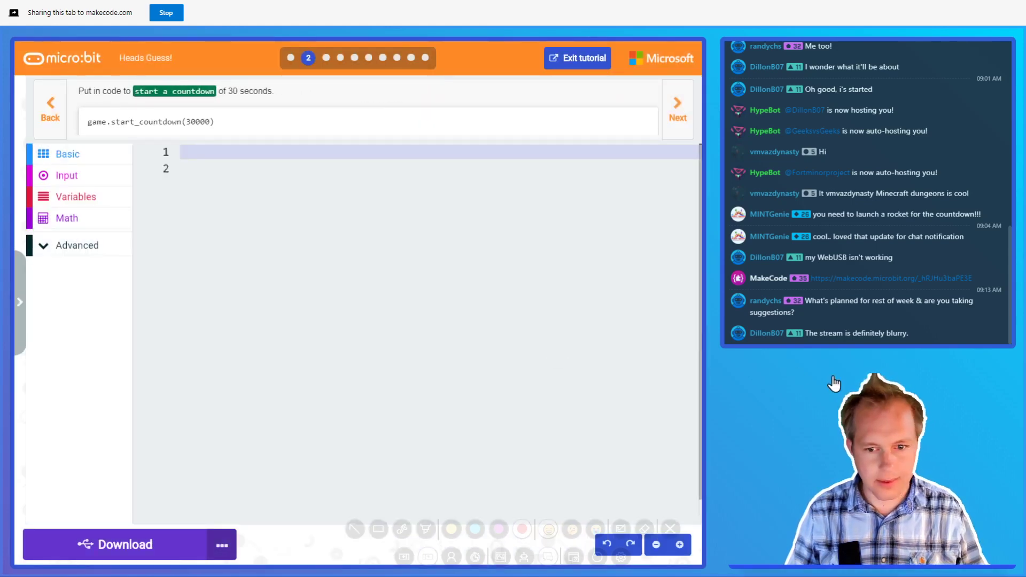
mouse_move(850, 450)
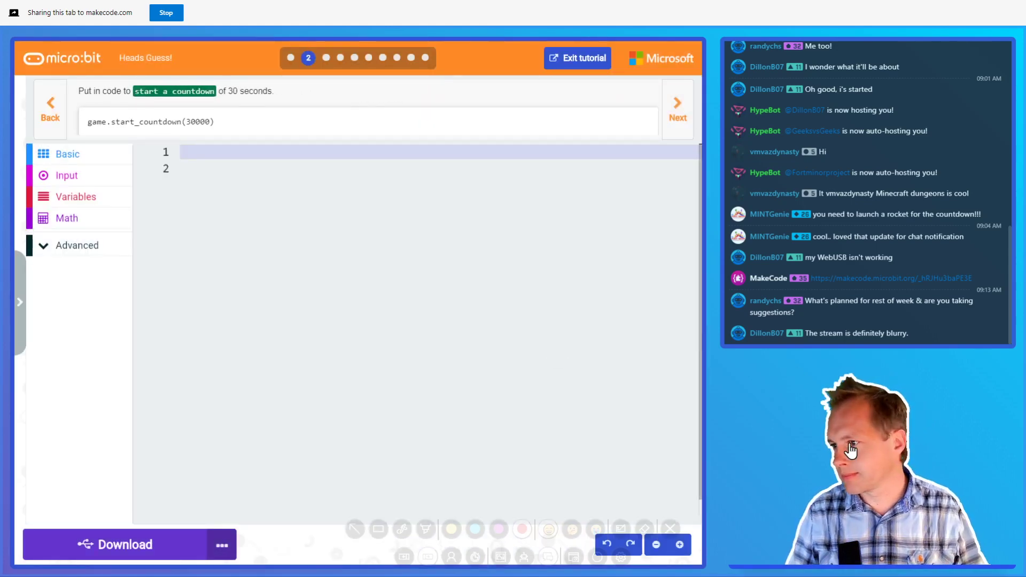
mouse_move(713, 409)
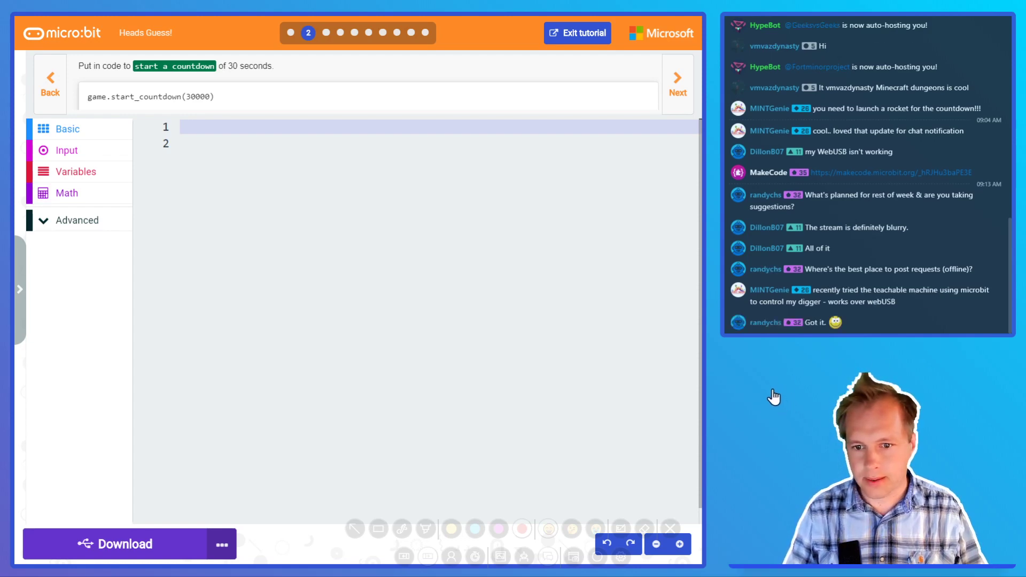
mouse_move(648, 336)
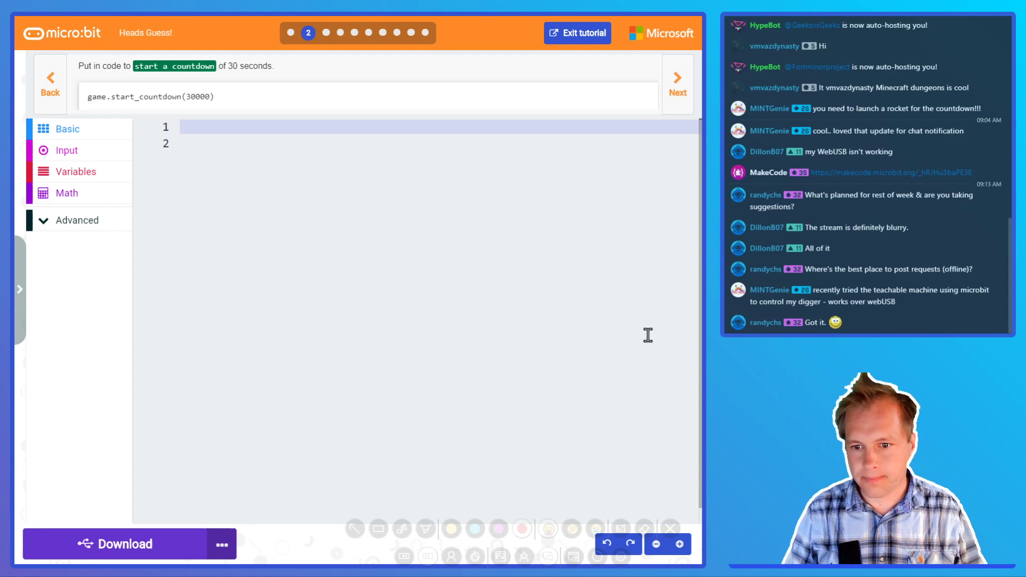
mouse_move(693, 327)
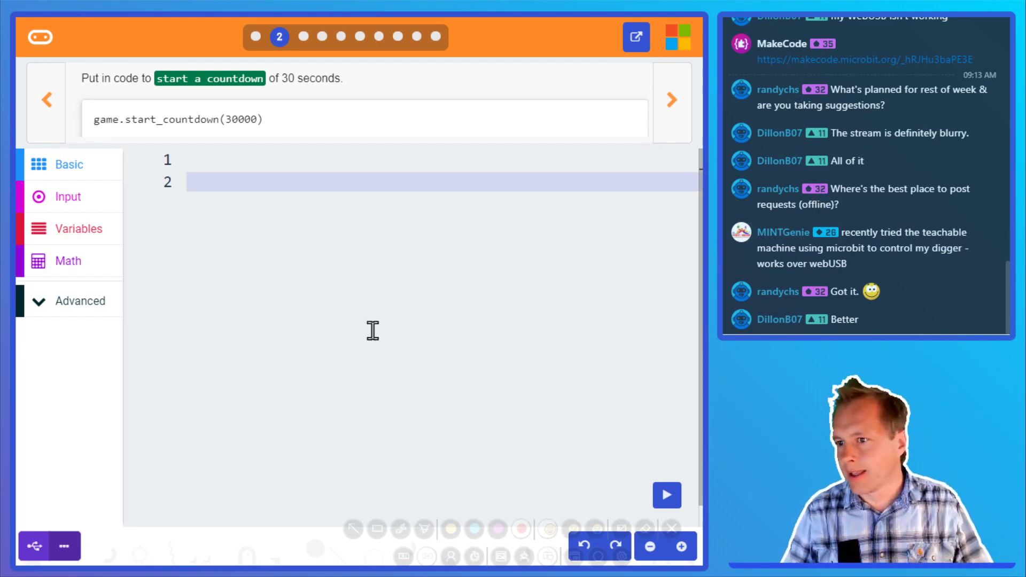
mouse_move(631, 389)
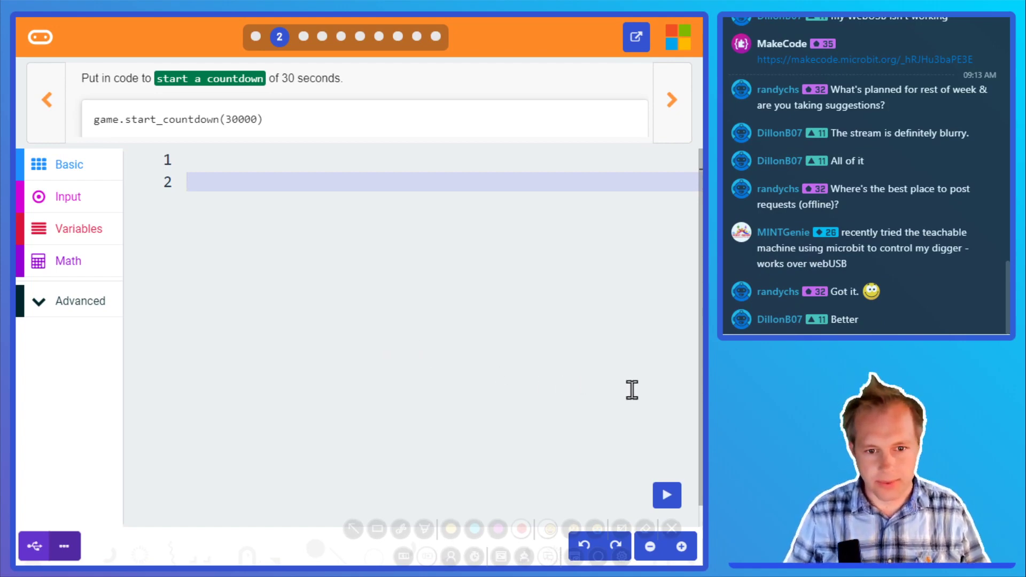
mouse_move(249, 166)
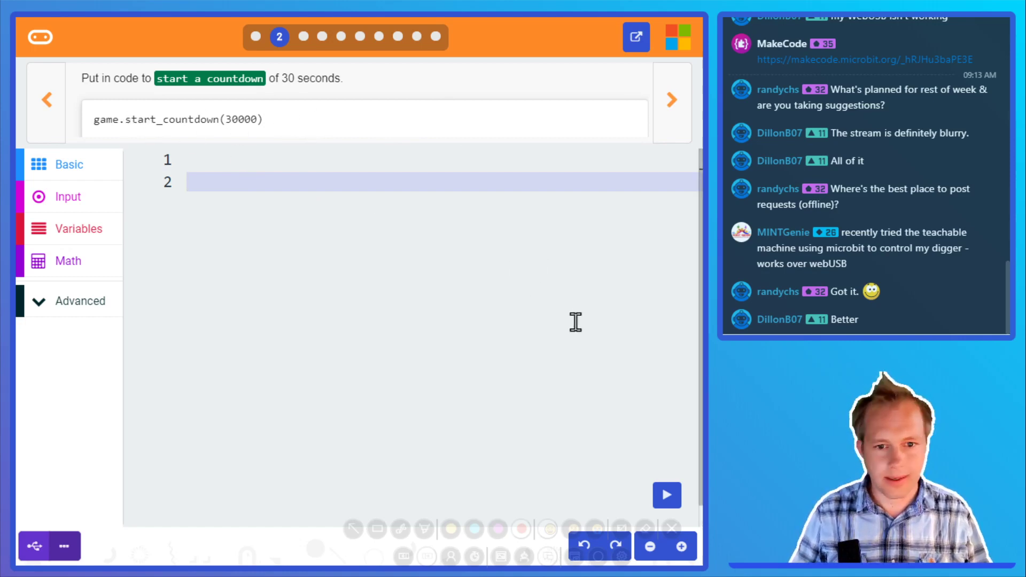
mouse_move(519, 228)
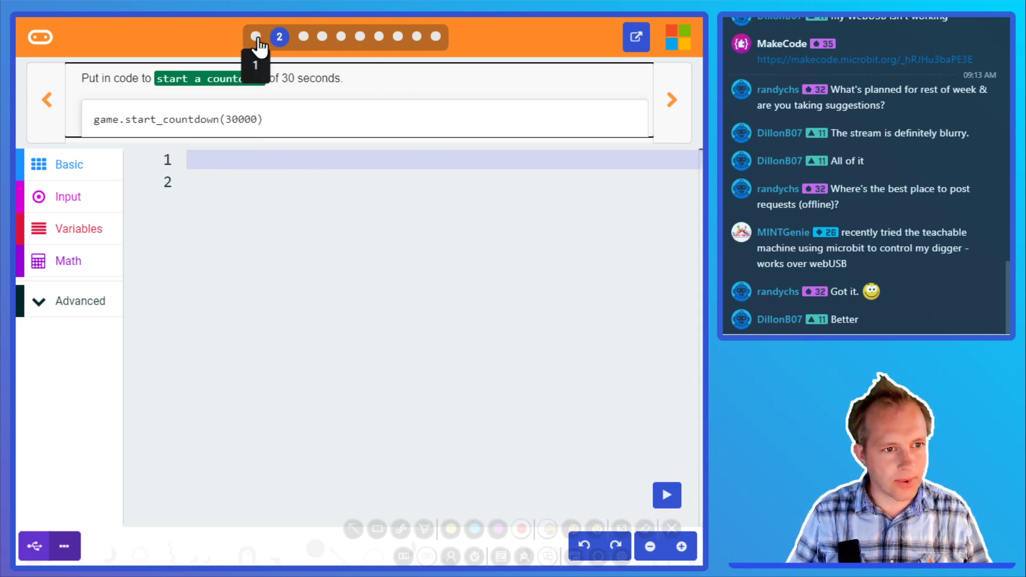
Review the intro again, expand the Game category and enter game.start_countdown on line 1.
click(257, 36)
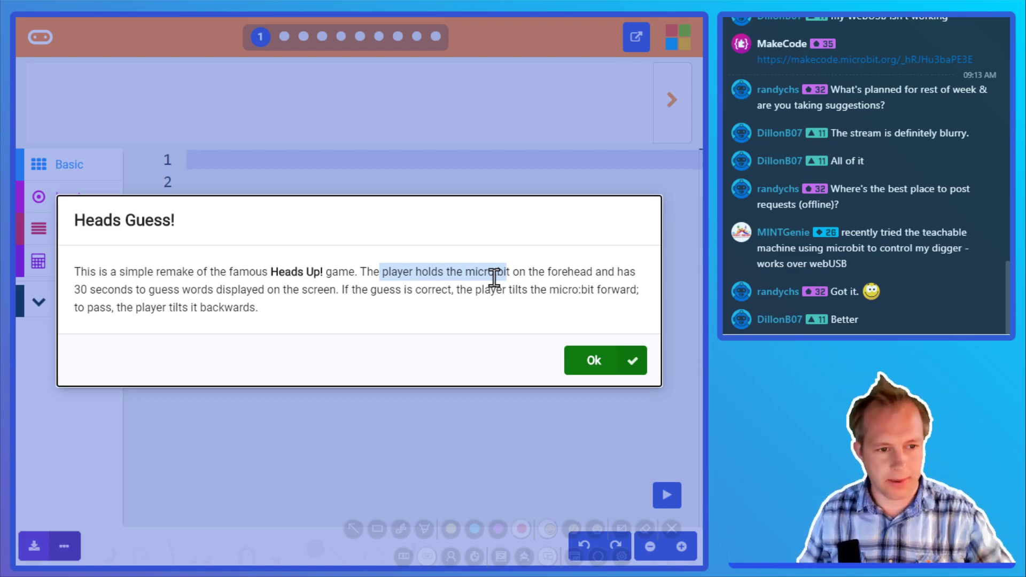
click(604, 360)
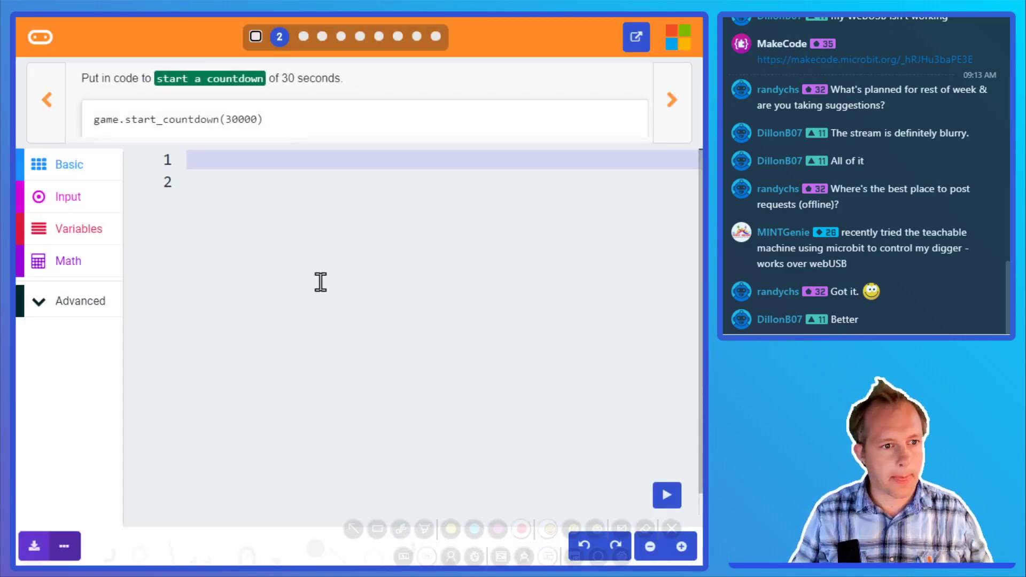
click(80, 302)
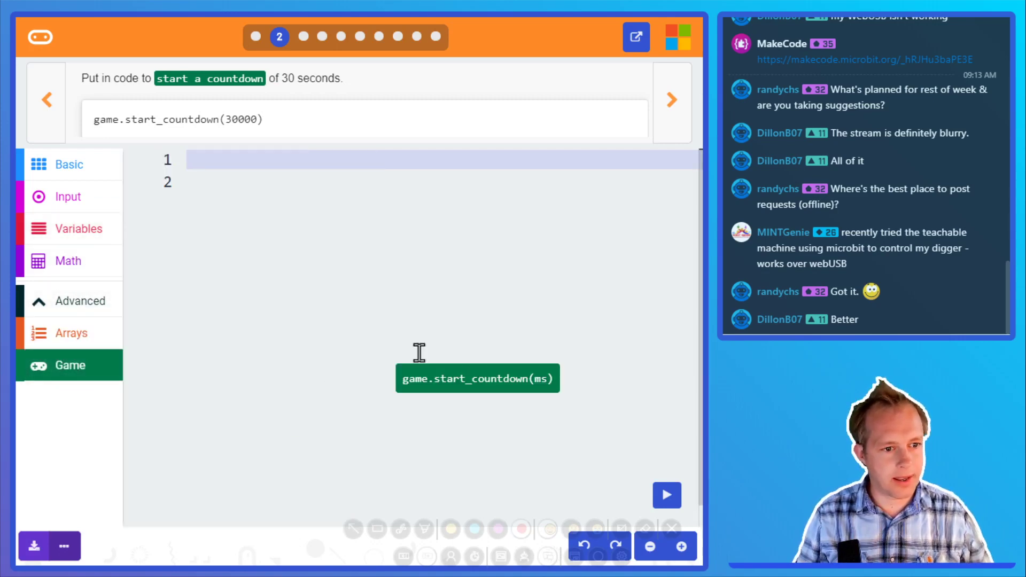
text(game.start_countdown(10000))
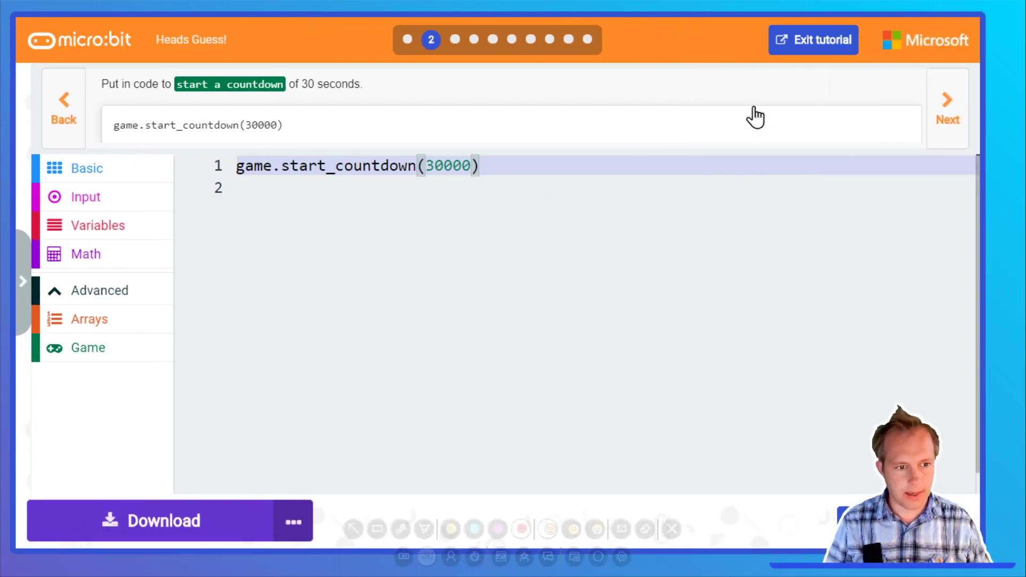
Add text_list = ["PUPPY", "CLOCK", "NIGHT"] on line 1 above the countdown.
click(947, 108)
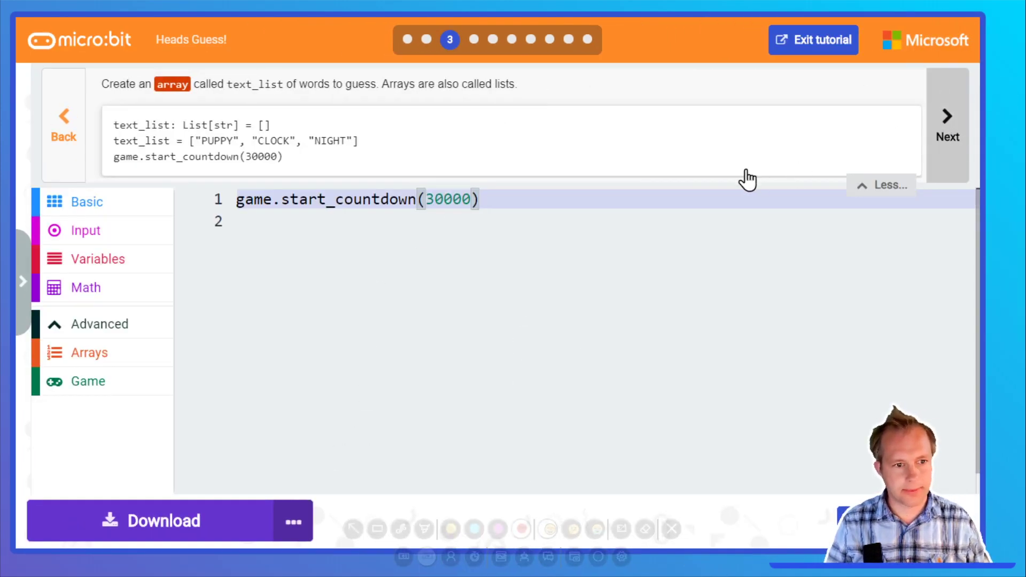
mouse_move(672, 192)
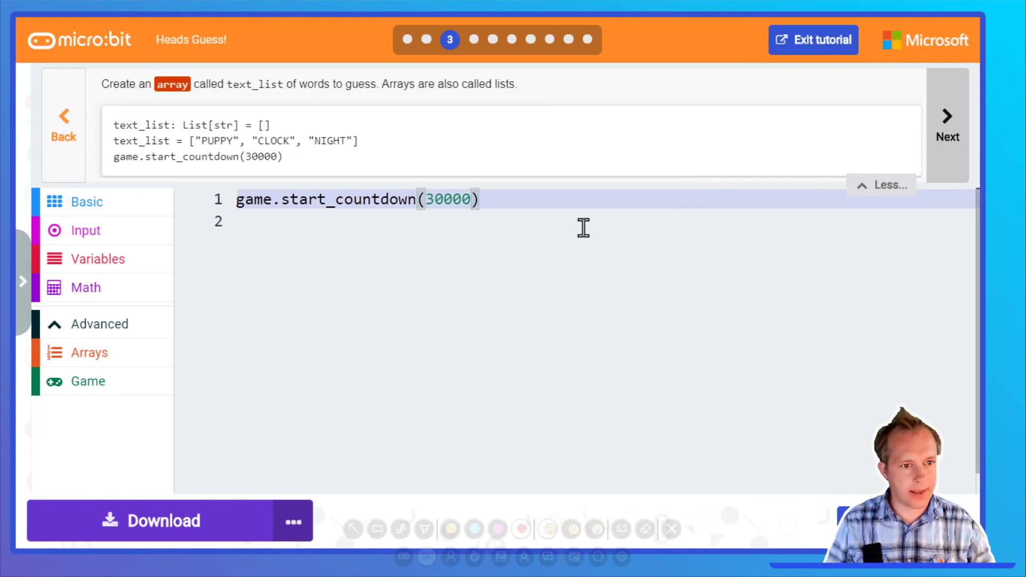
mouse_move(566, 221)
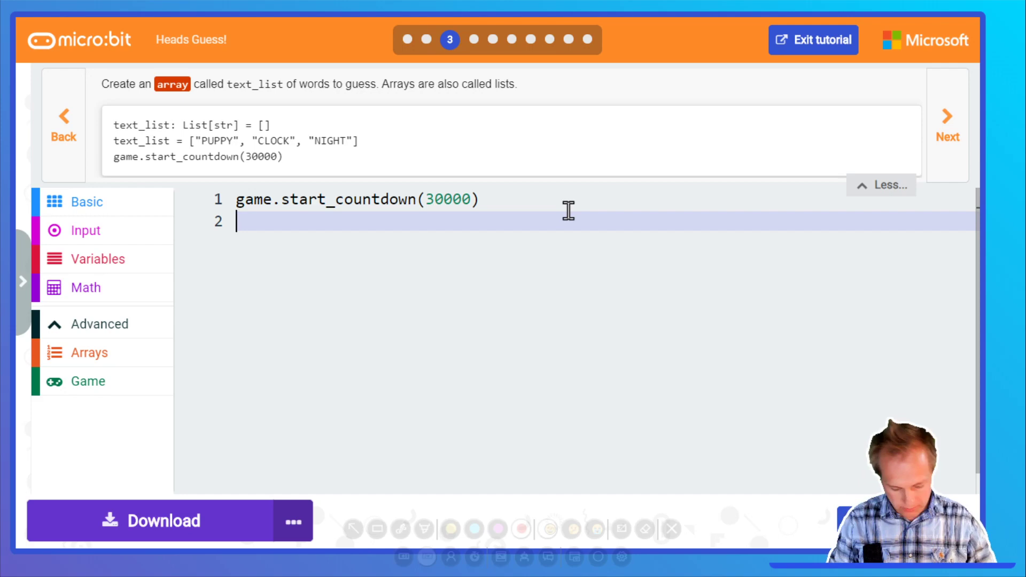
text(text_list)
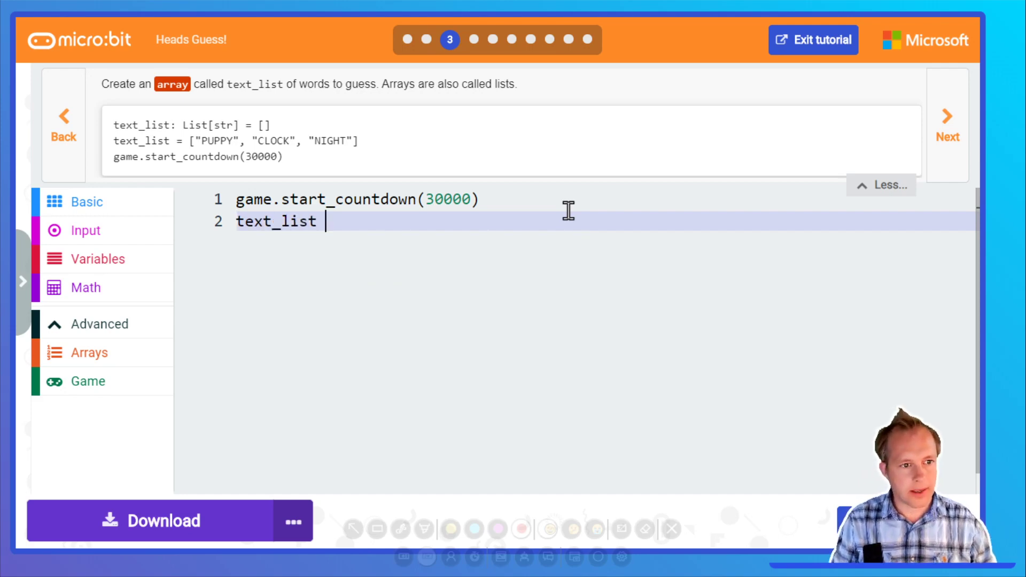
text(= [])
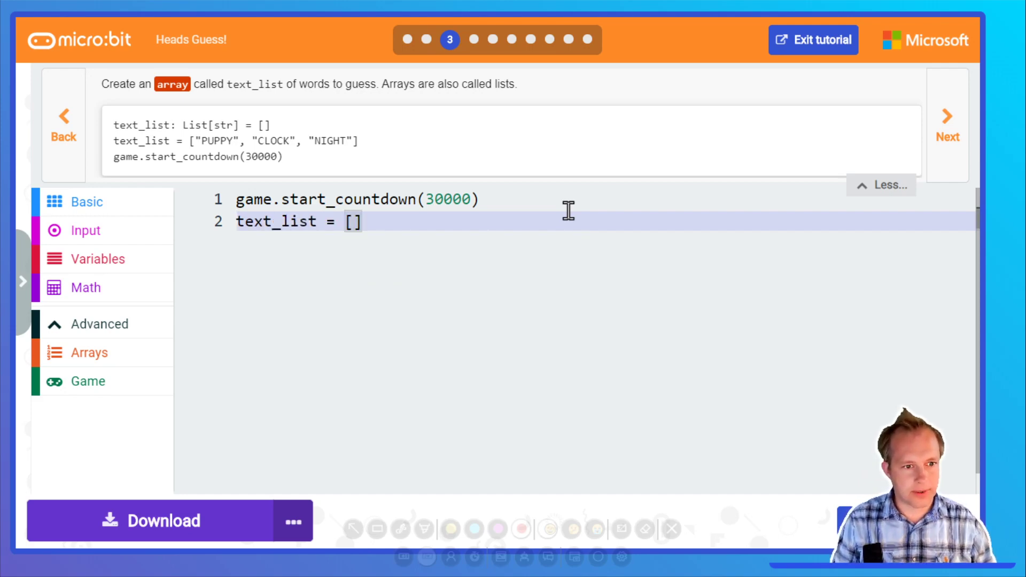
text("PUPPY")
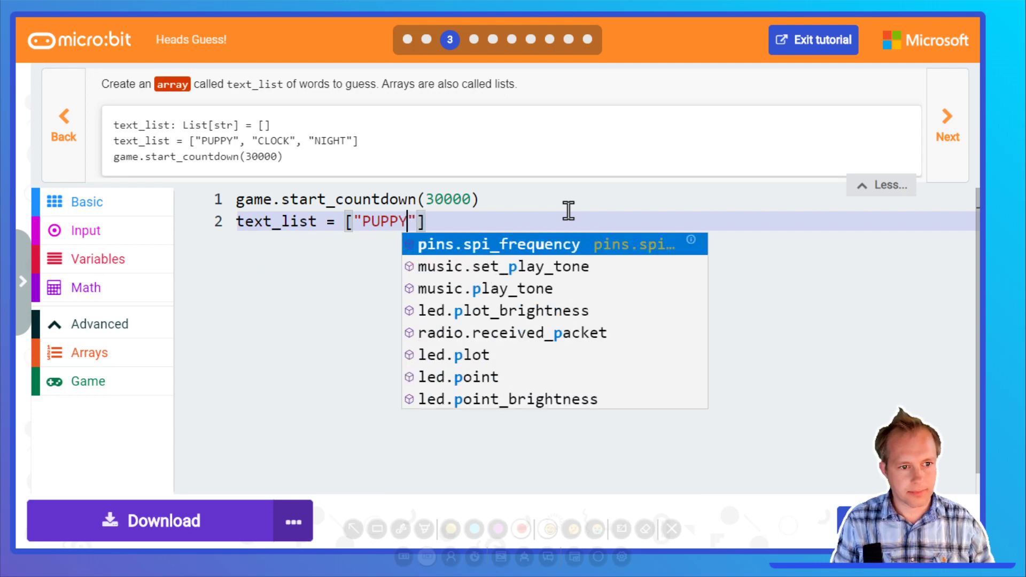
text(, "CLOCK", "NIGHT)
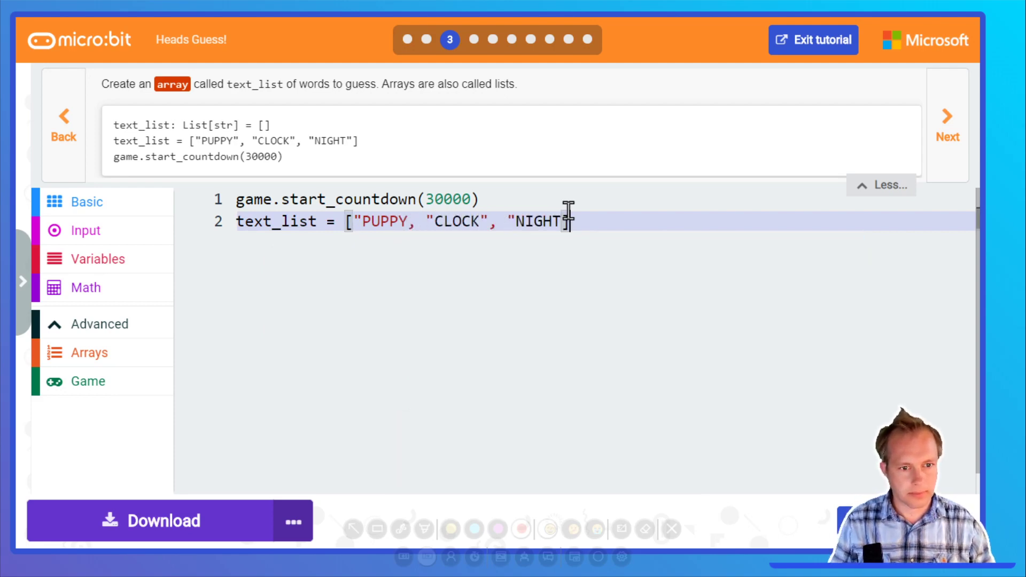
text(])
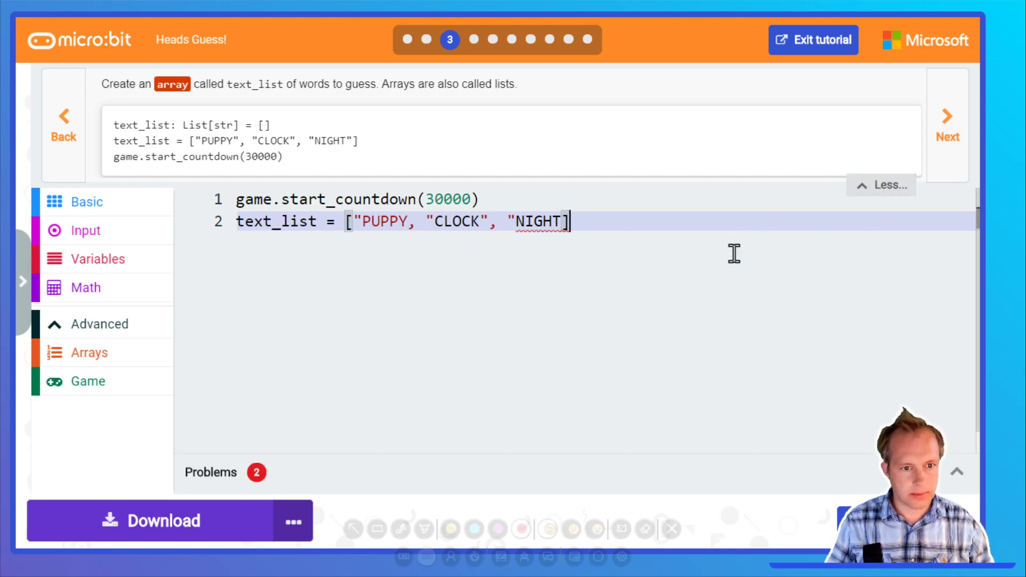
text(")
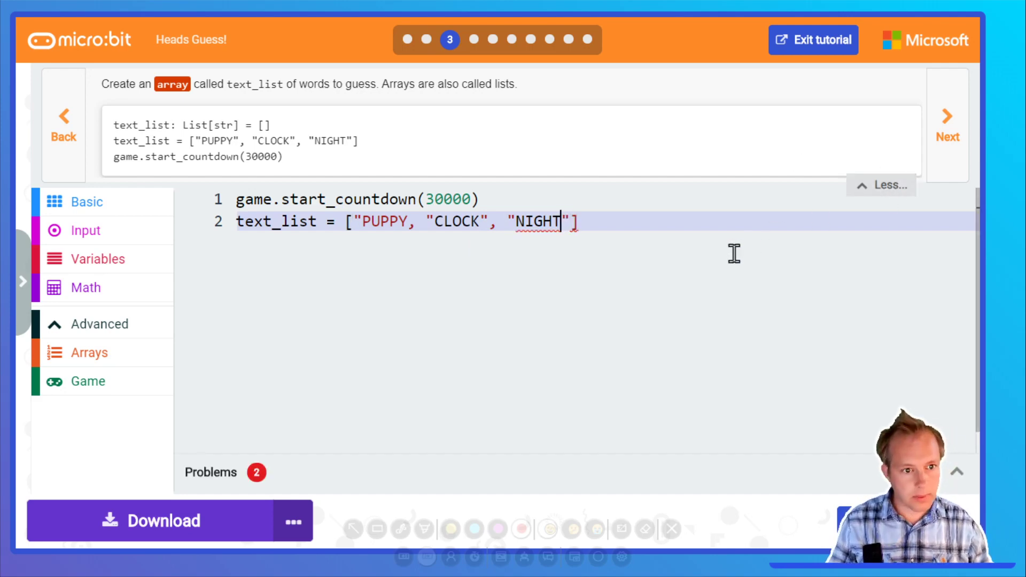
text(")
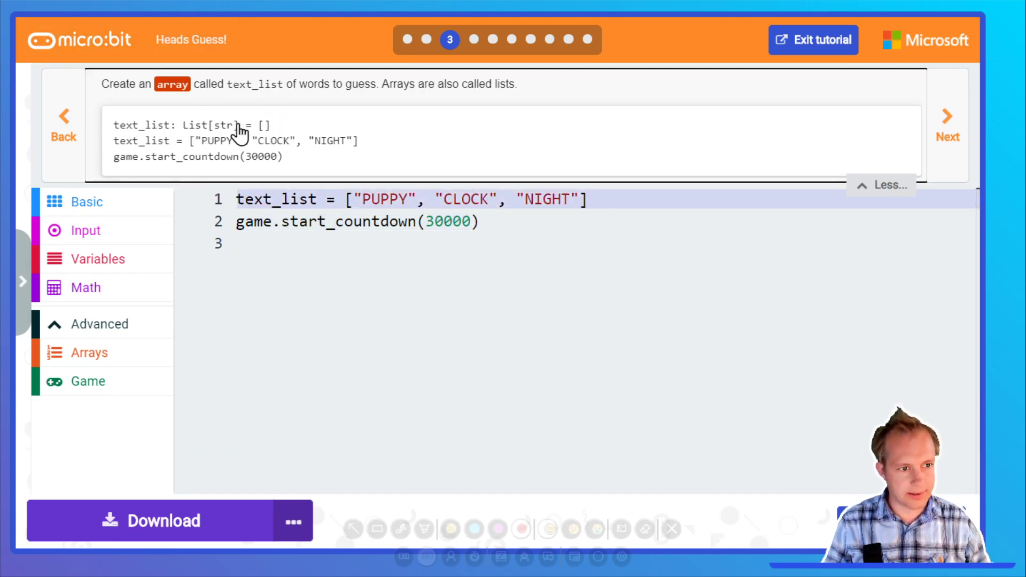
mouse_move(311, 135)
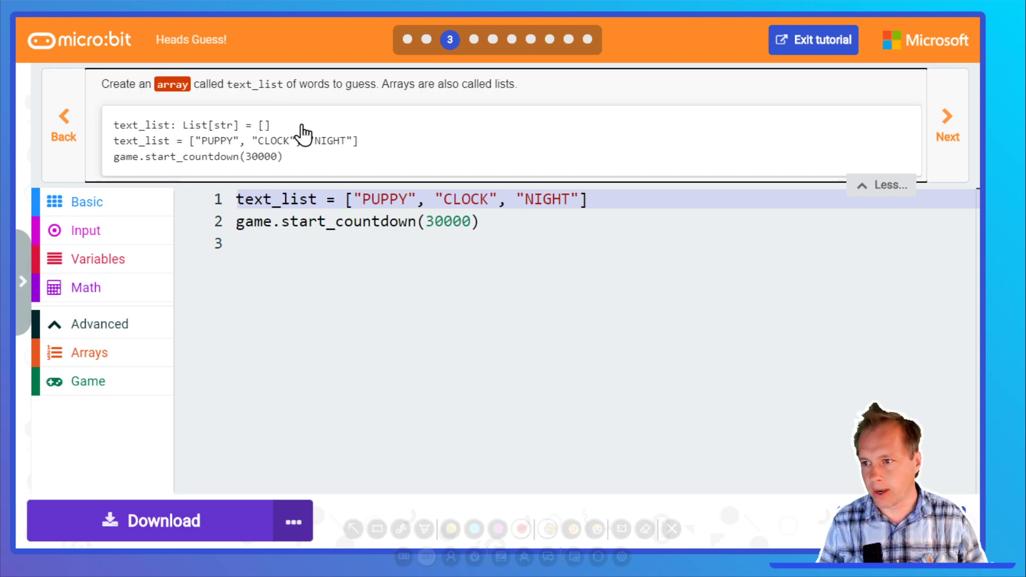
mouse_move(376, 312)
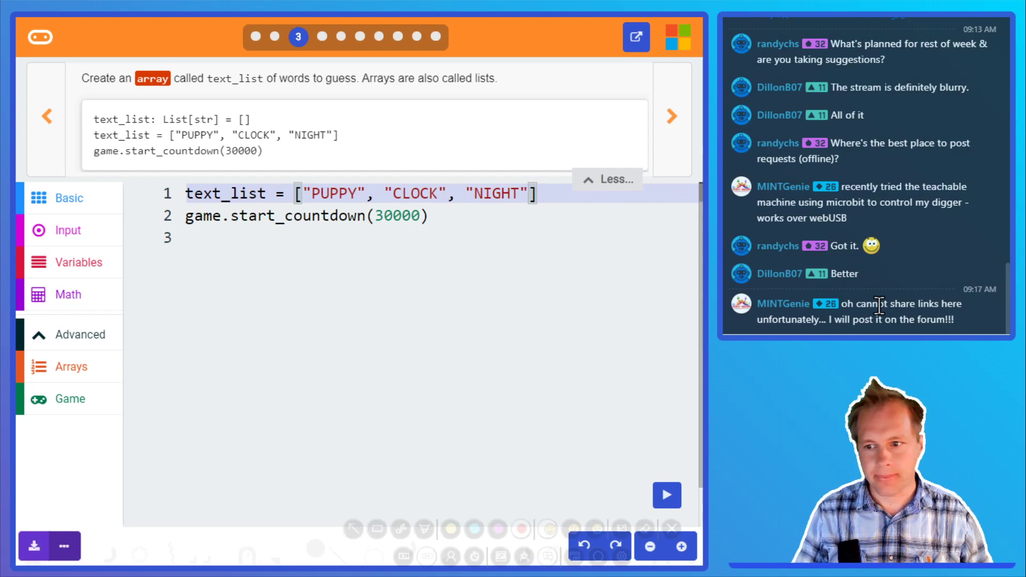
mouse_move(601, 462)
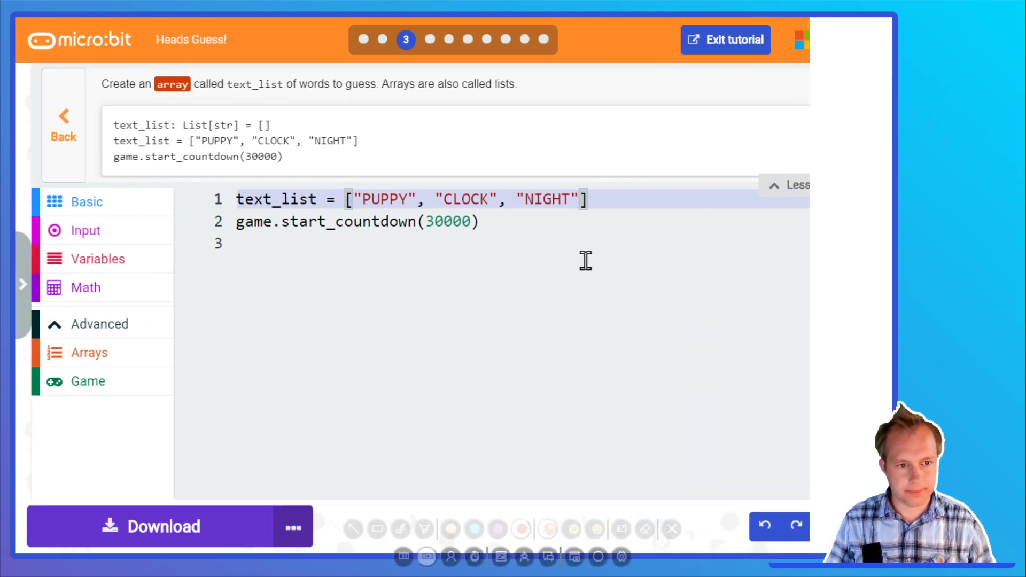
Rename the handler to on_gesture_logo_up and register it for Gesture.LOGO_UP.
click(947, 127)
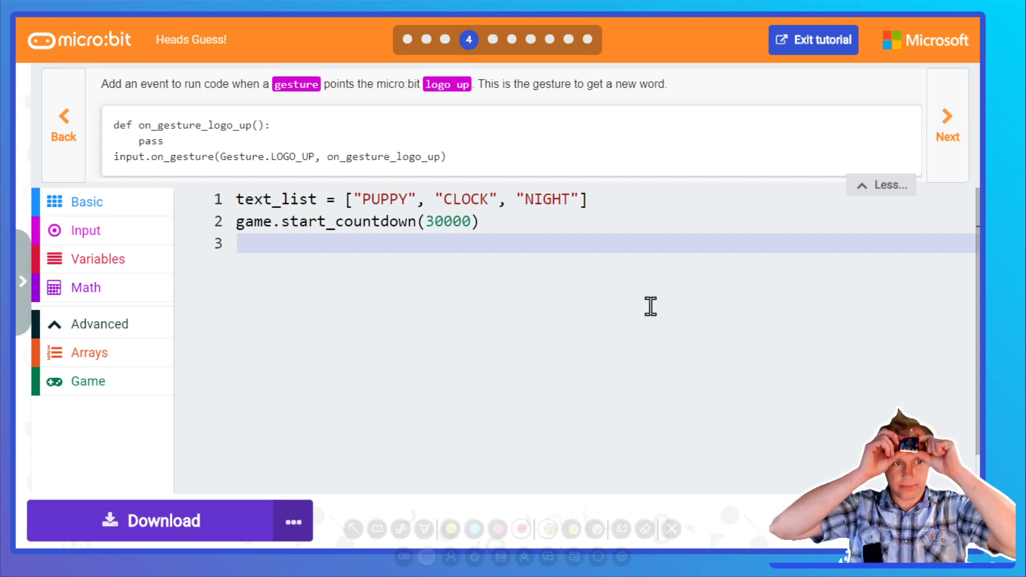
mouse_move(858, 90)
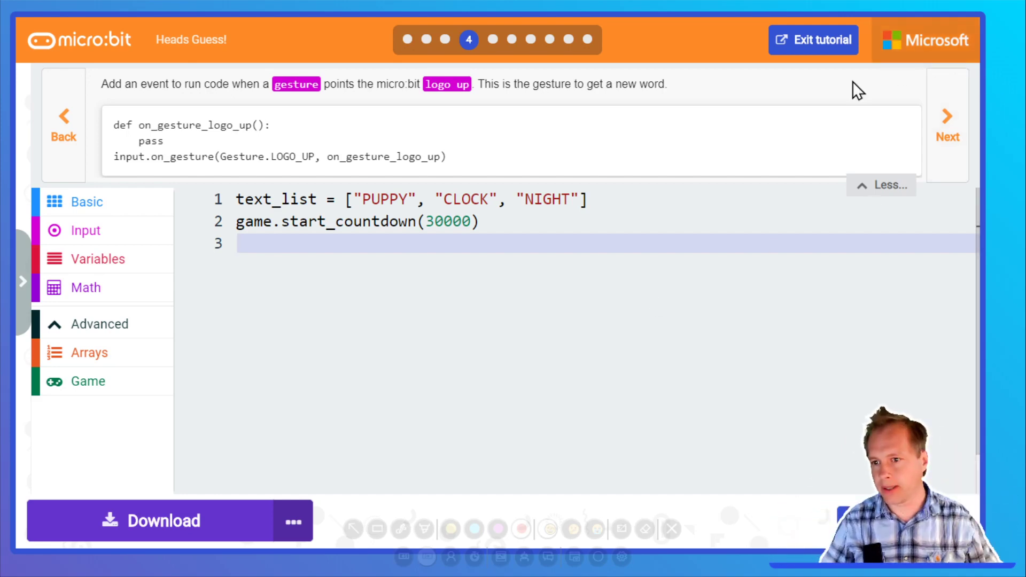
click(84, 230)
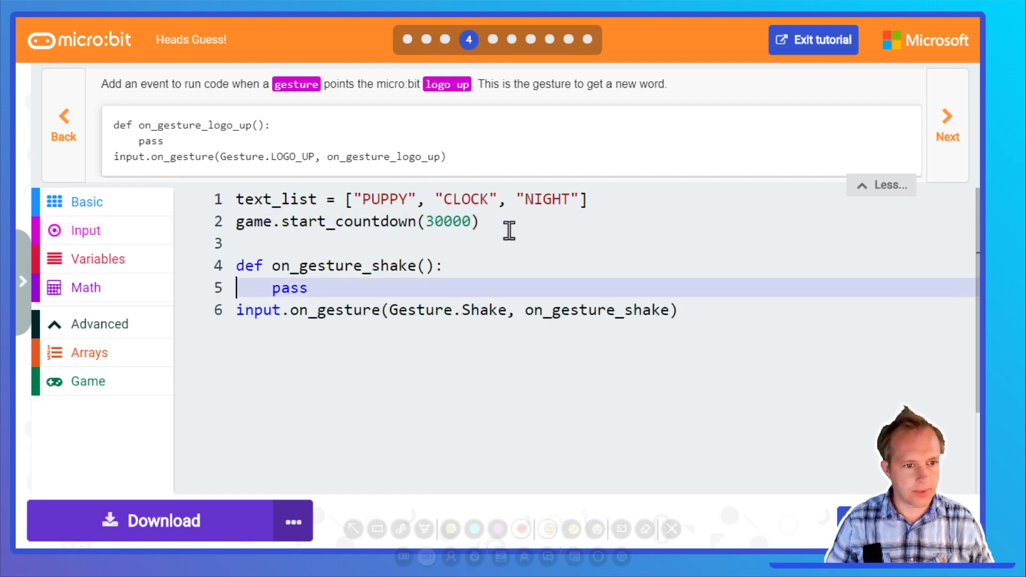
double_click(393, 266)
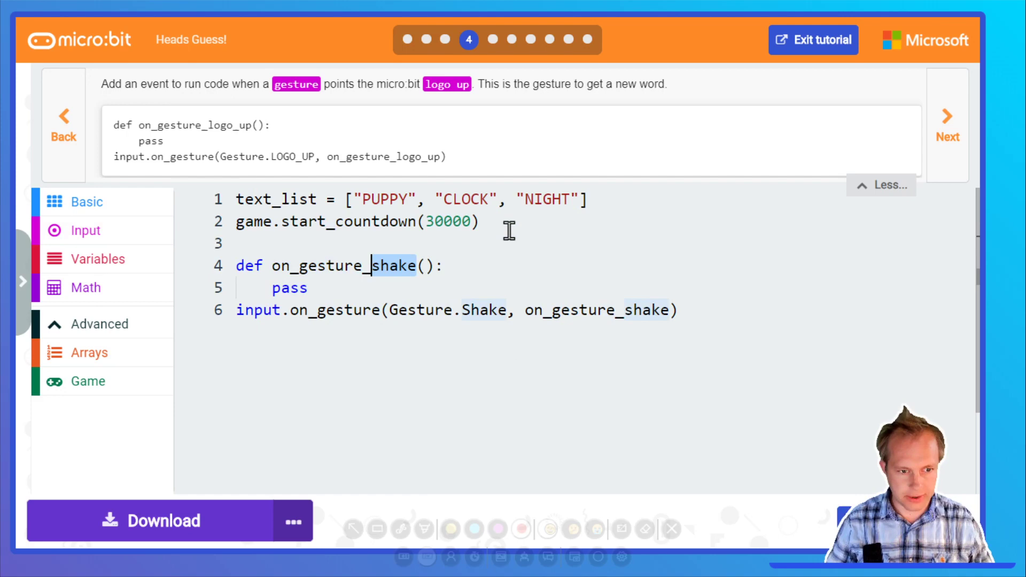
text(logo_up)
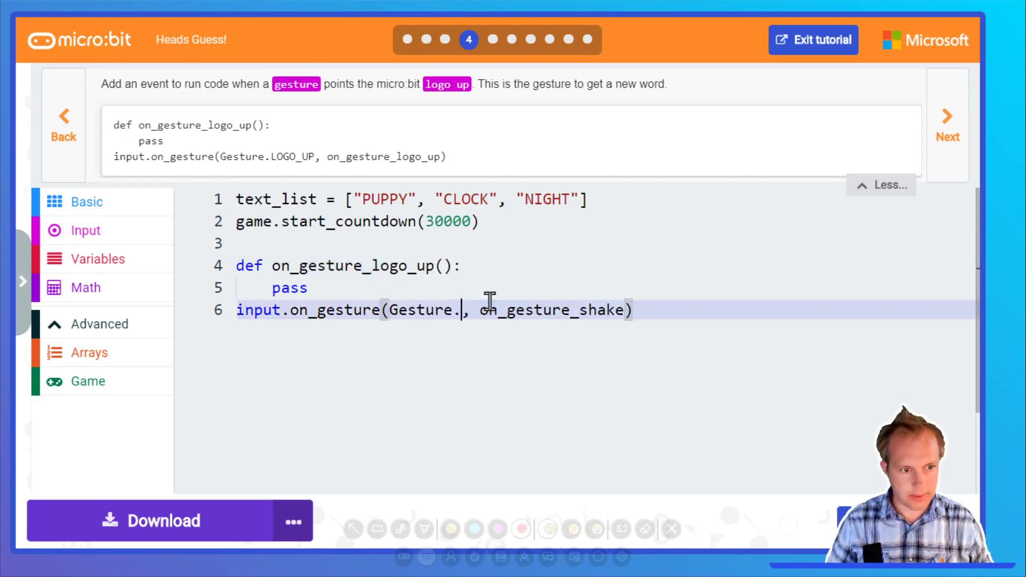
text(LOGO)
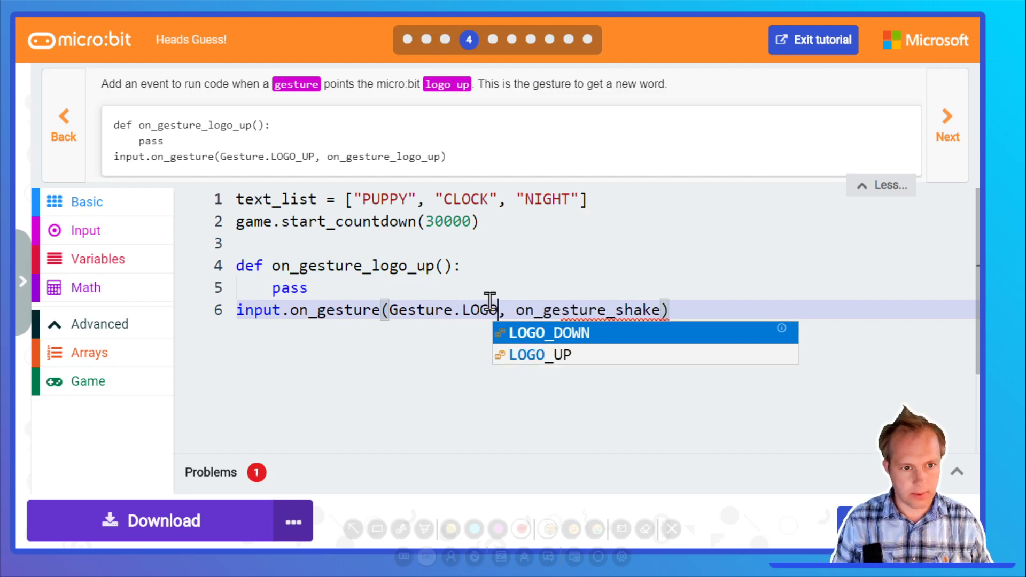
click(543, 354)
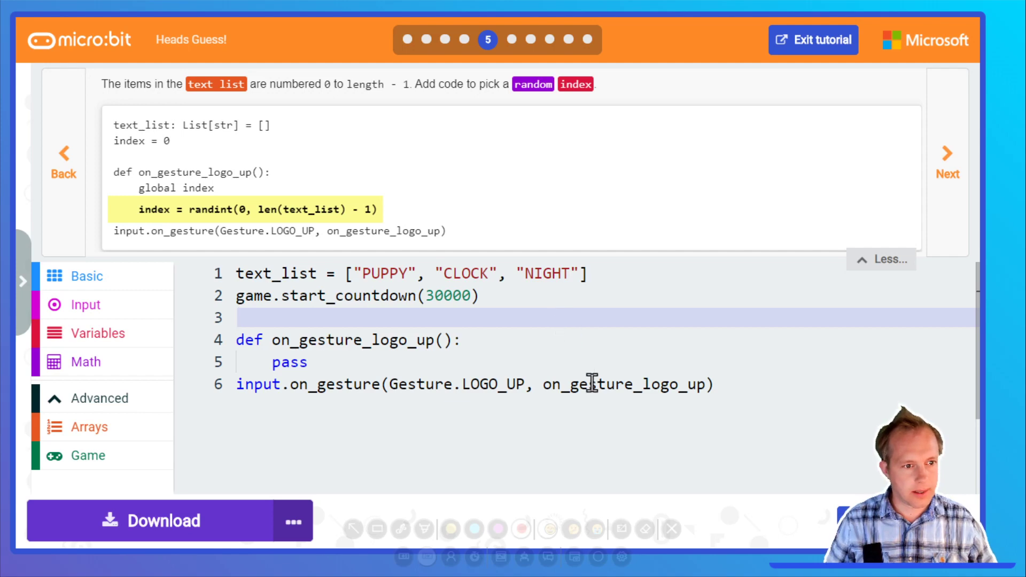
Declare index = 0 and set index = randint(0, len(text_list) -1) inside the logo-up handler.
click(308, 362)
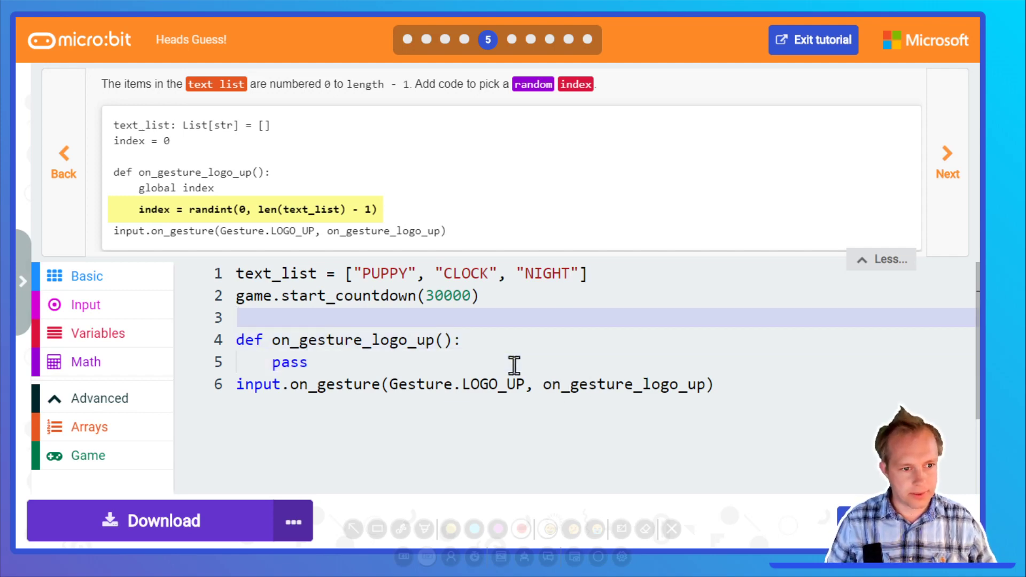
text(index = 0)
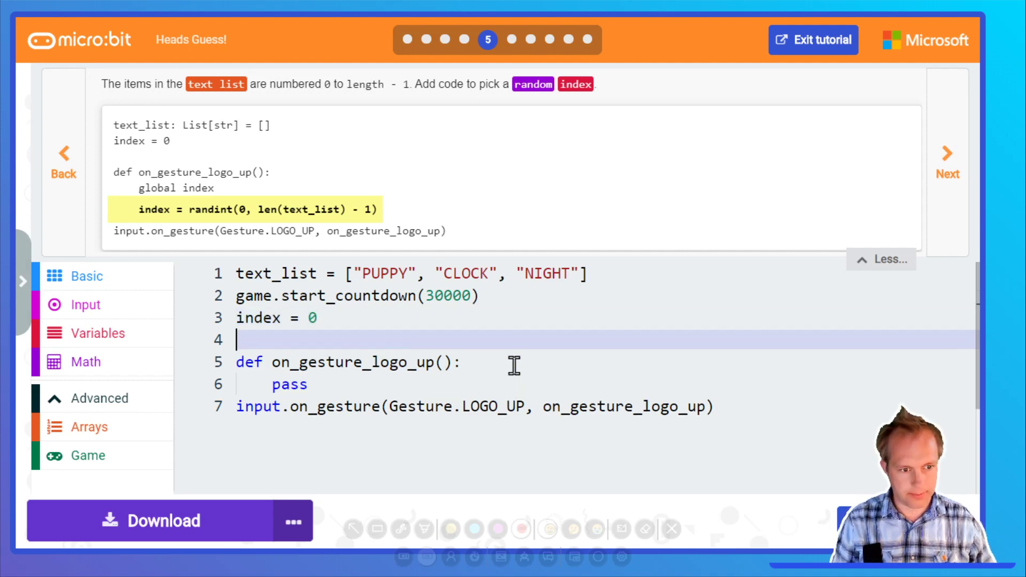
text(global index)
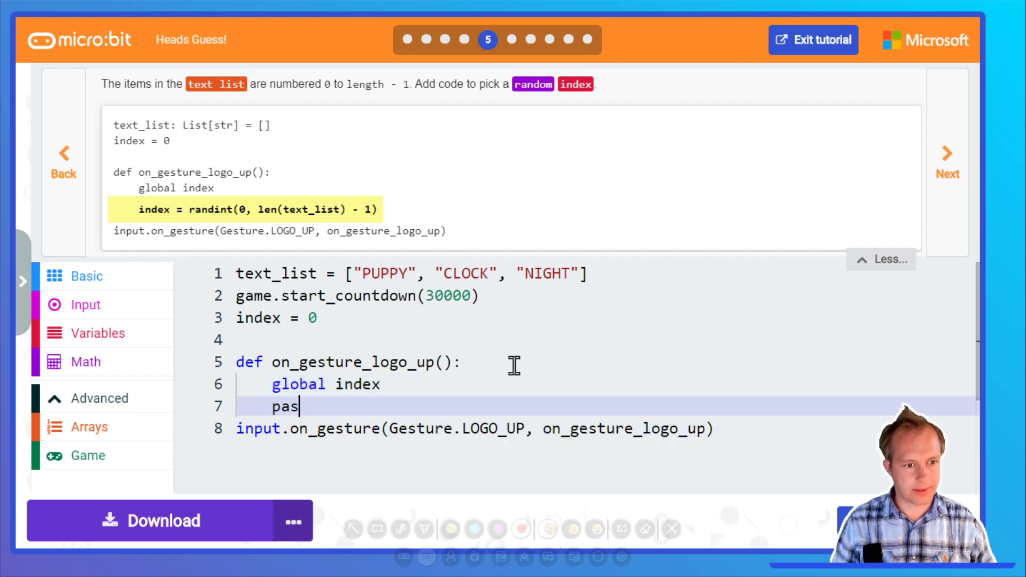
text(indd)
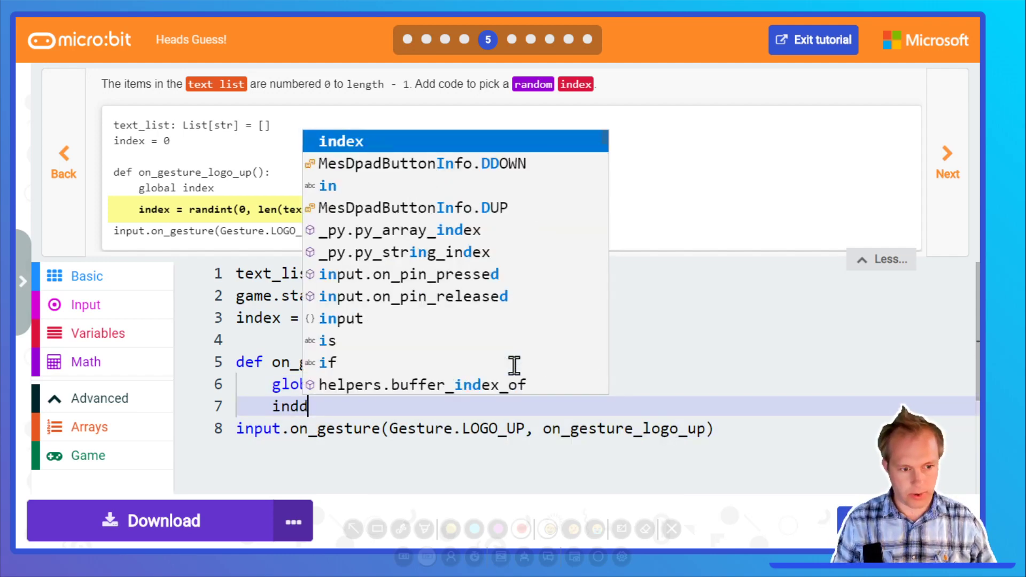
text(randint(0,)
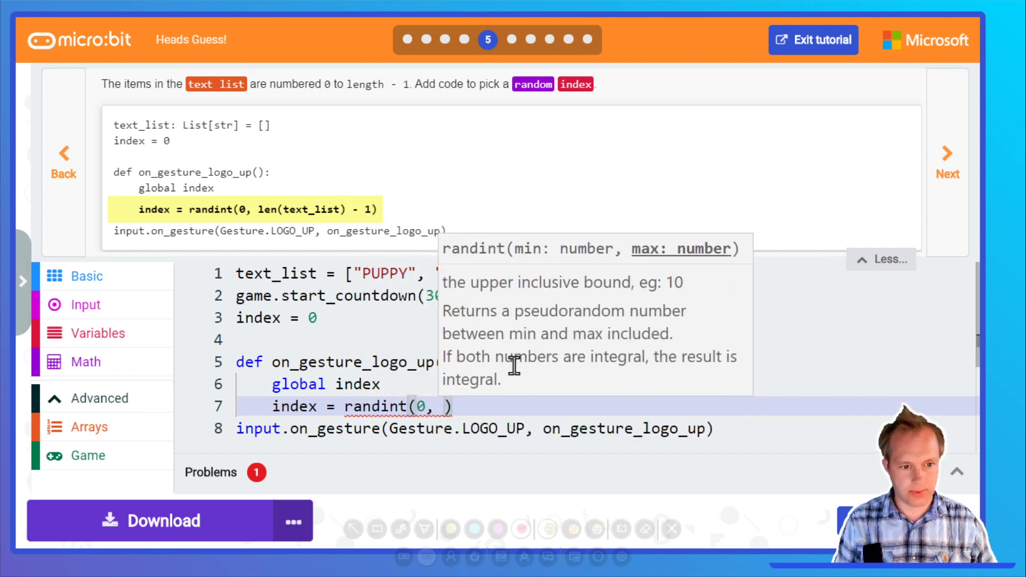
text(text_list)
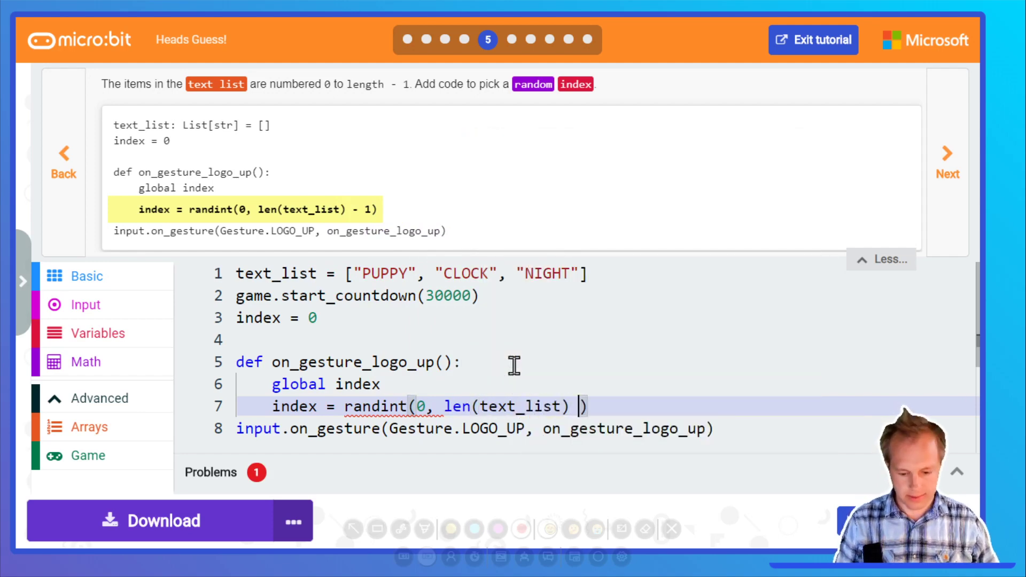
text(-1)
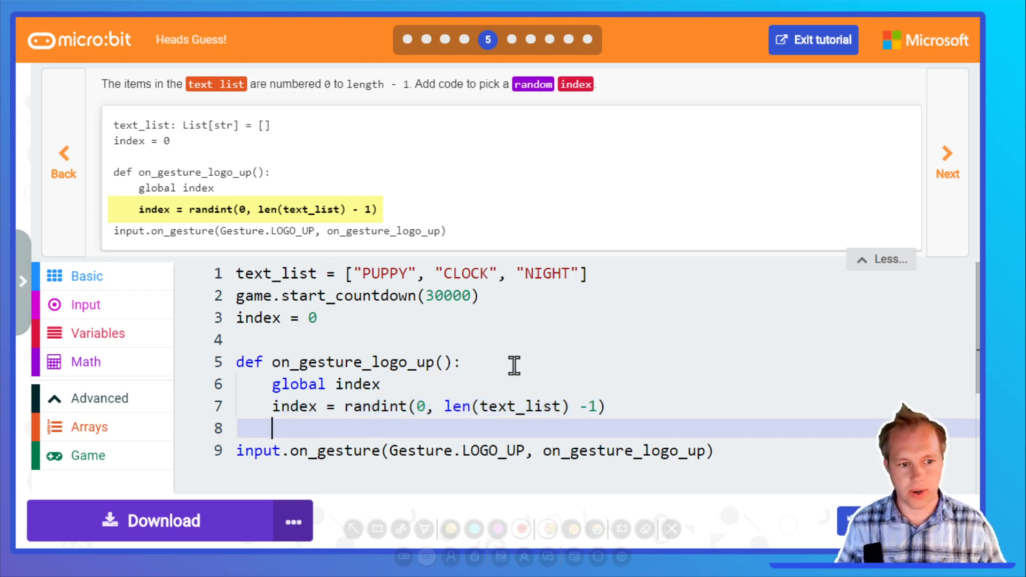
mouse_move(947, 167)
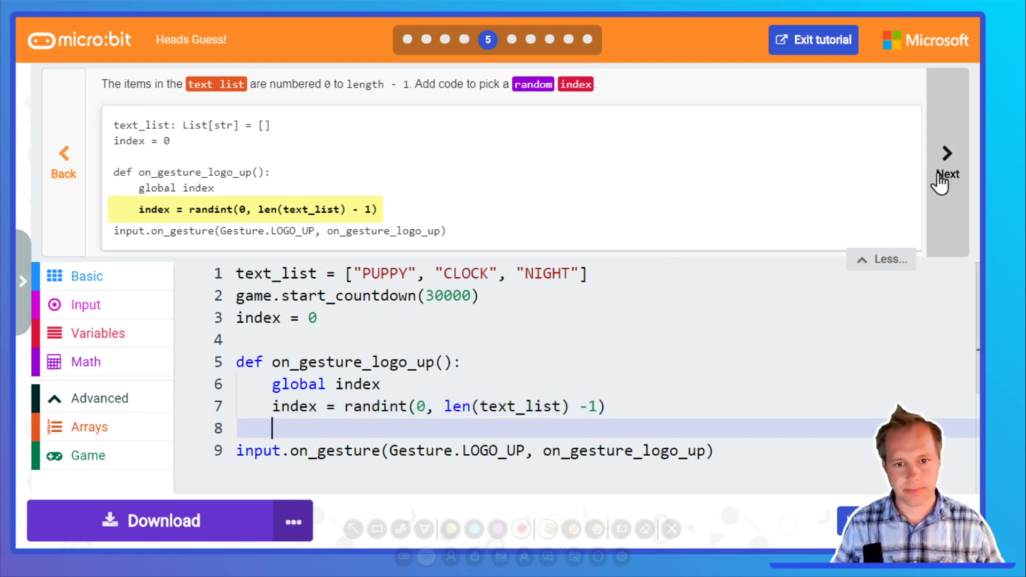
End the logo-up handler with basic.show_string(text_list[index]).
click(947, 153)
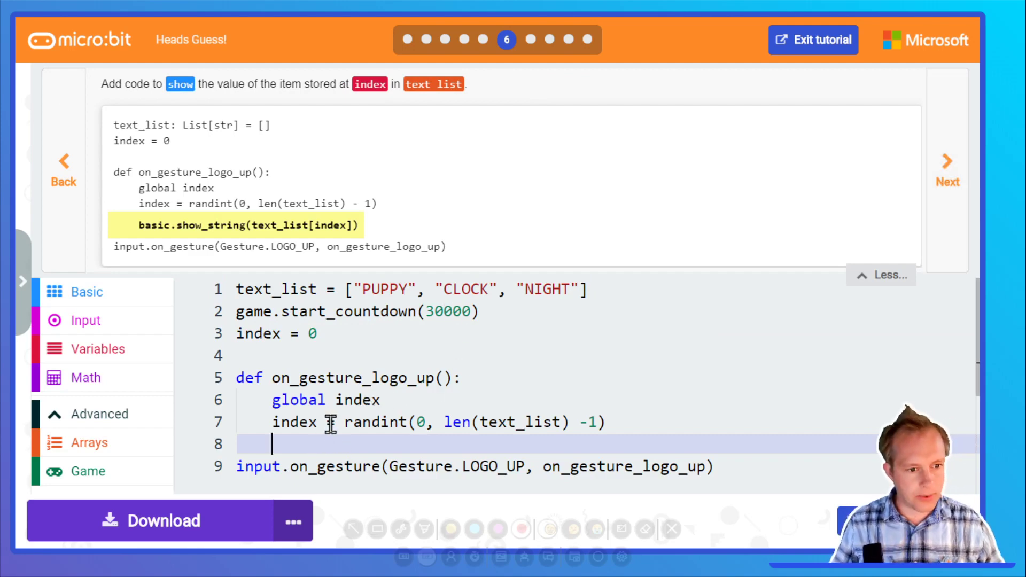
text(b)
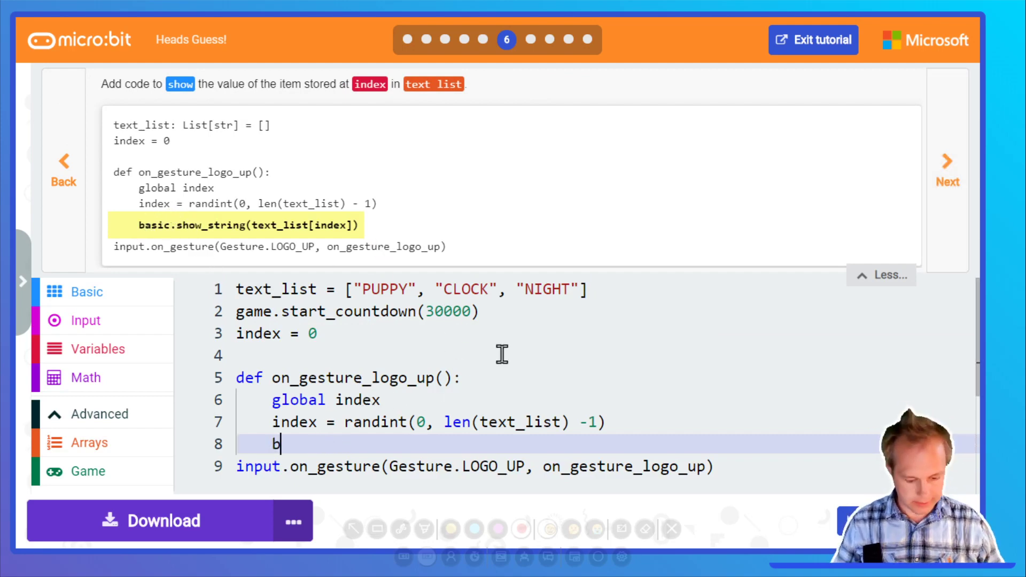
text(asic.show_string("Hello!)
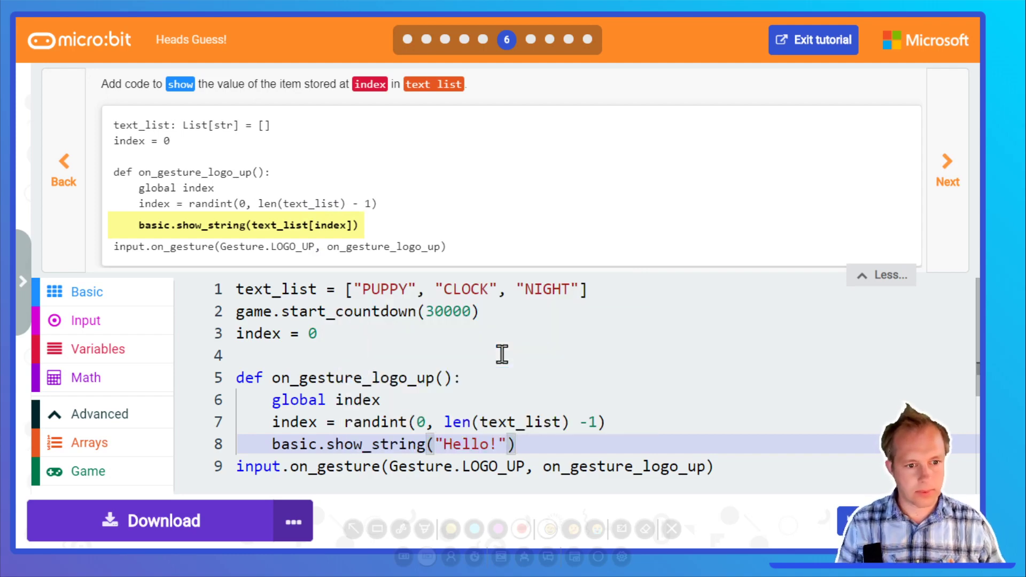
text(text_list[index)
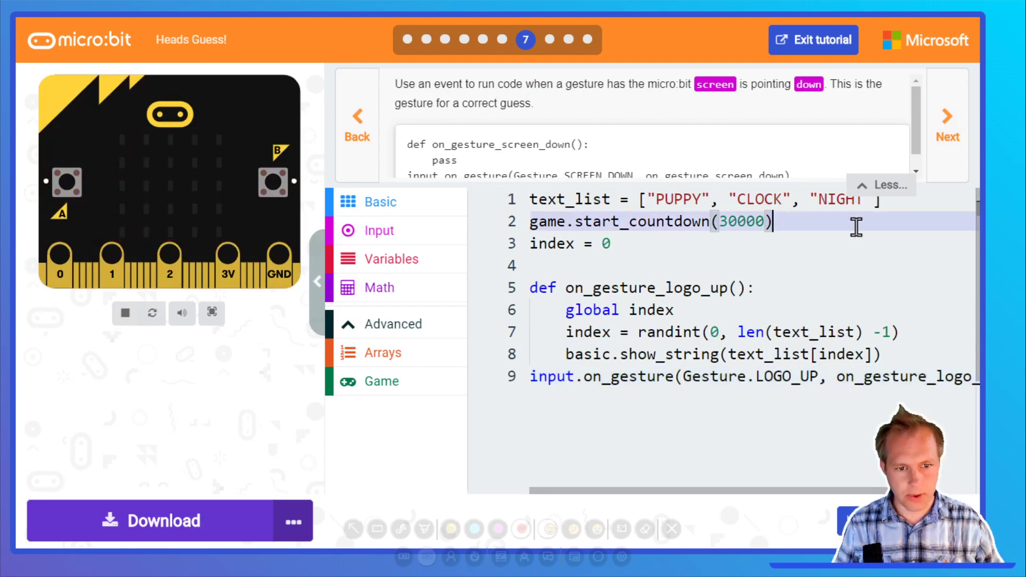
Comment out the countdown line as #game.start_countdown(30000).
text(#)
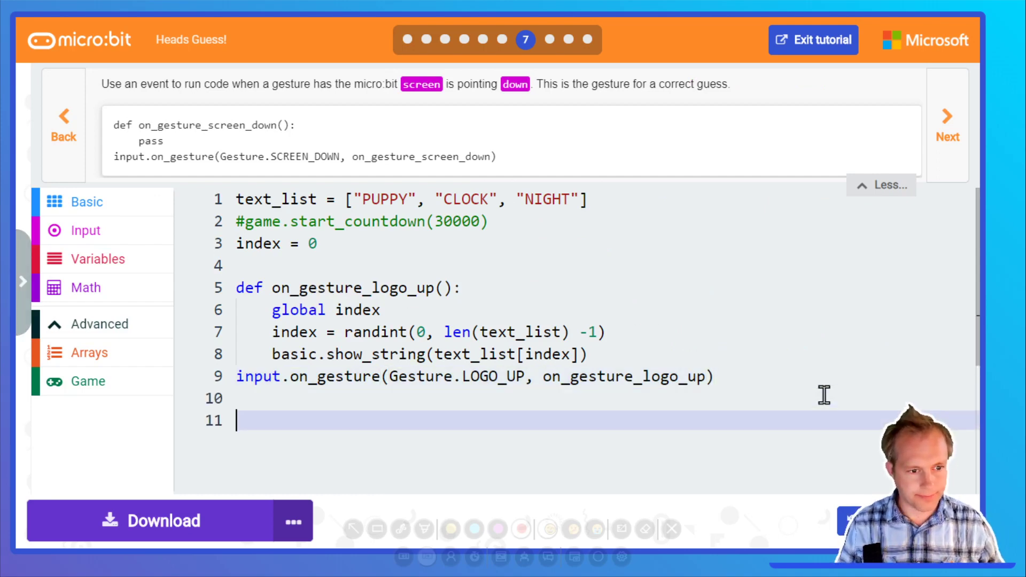
Write a new def handler with pass and an input.on_gesture registration below the logo-up code.
text(def)
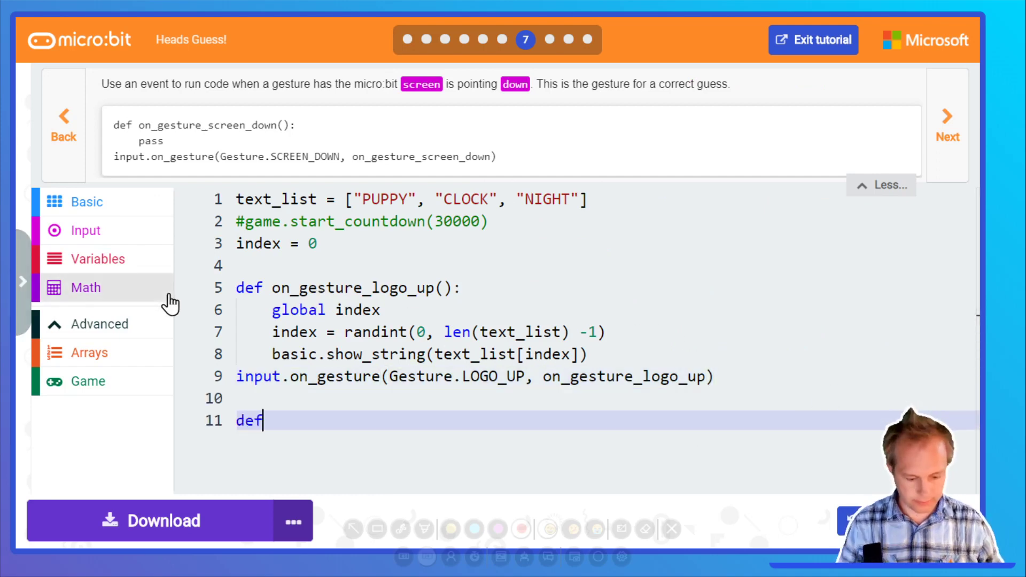
text(on_logo_down():)
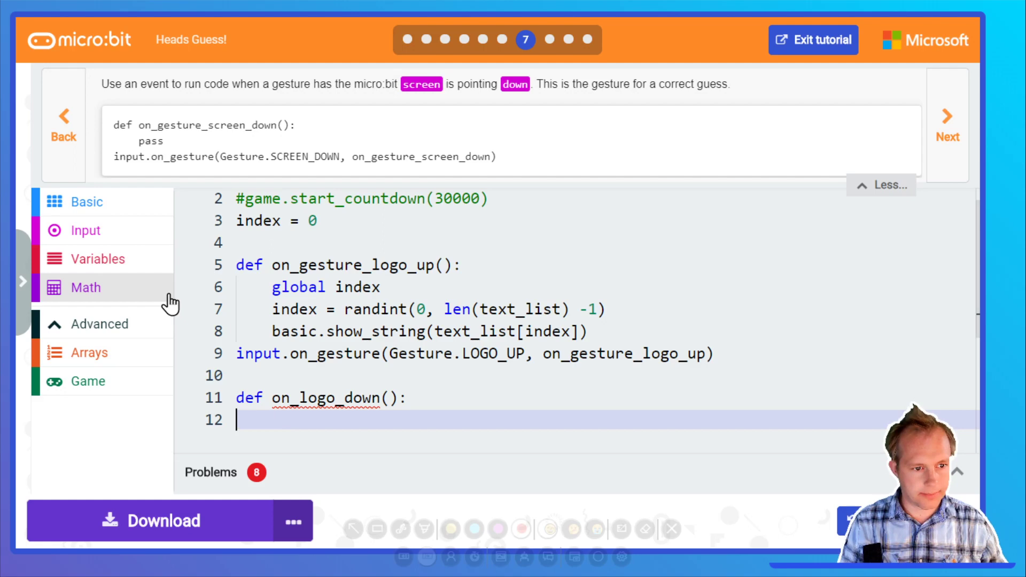
text(pass)
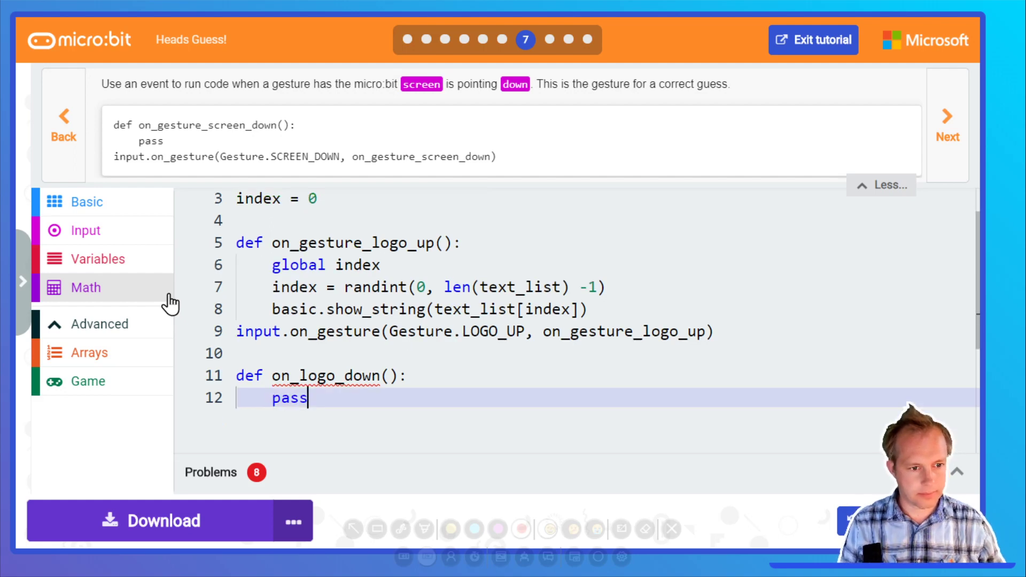
text(input.on_gesture(Gesture.Shake, on_gesture_shake)
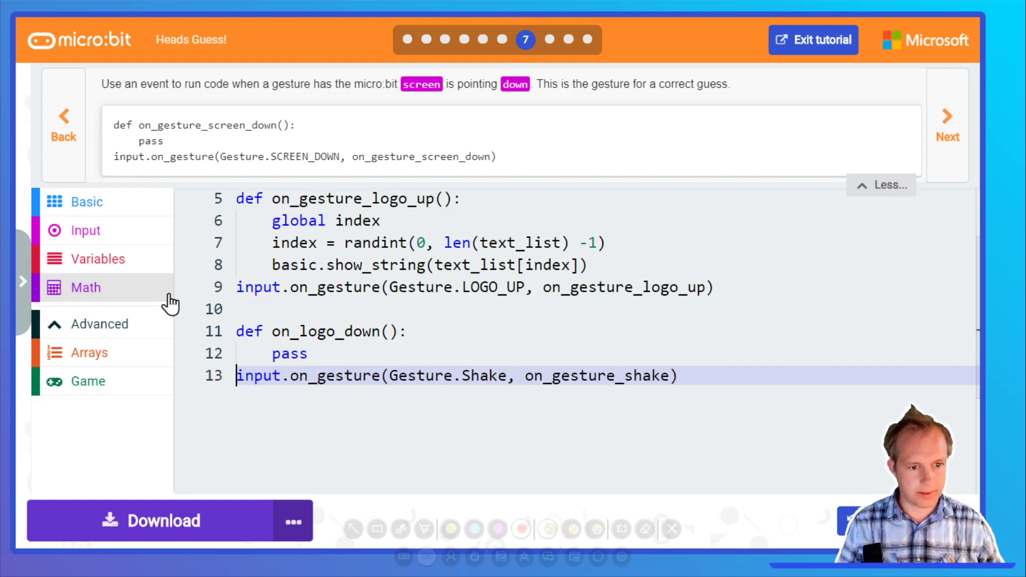
Correct the gesture to Gesture.SCREEN_DOWN and rename the handler to on_screen_down.
click(478, 375)
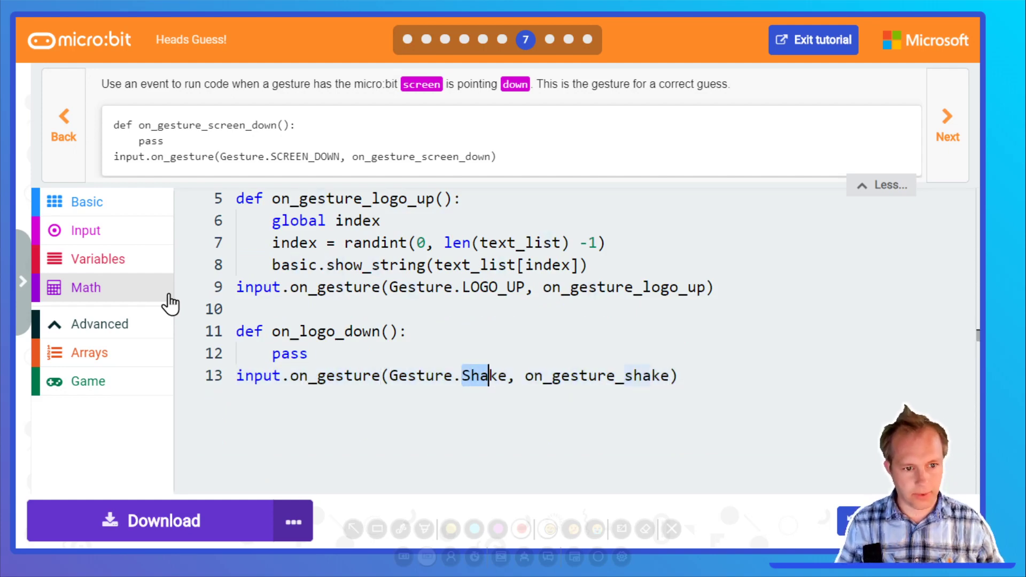
text(LOGO_UP)
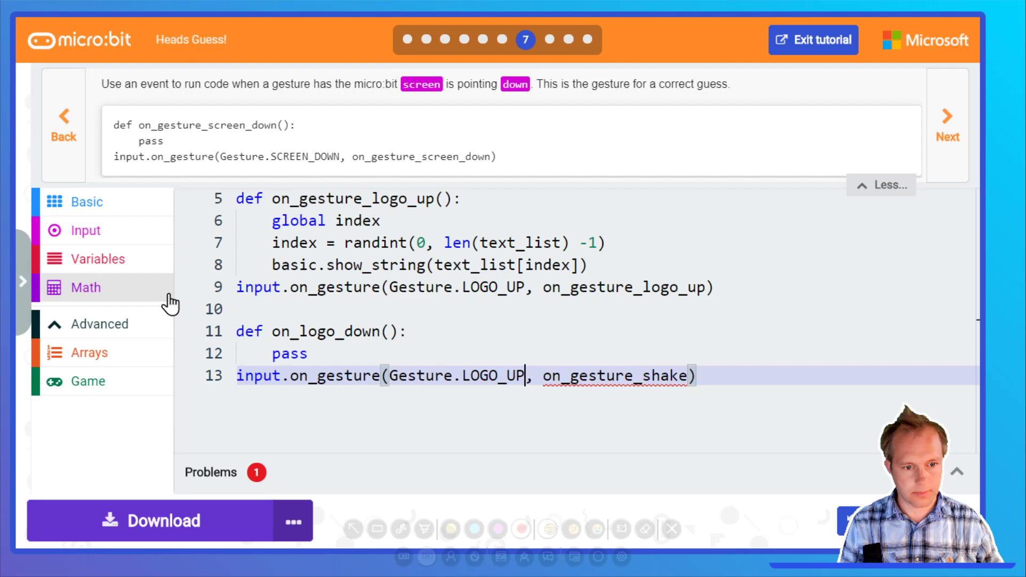
key(Backspace)
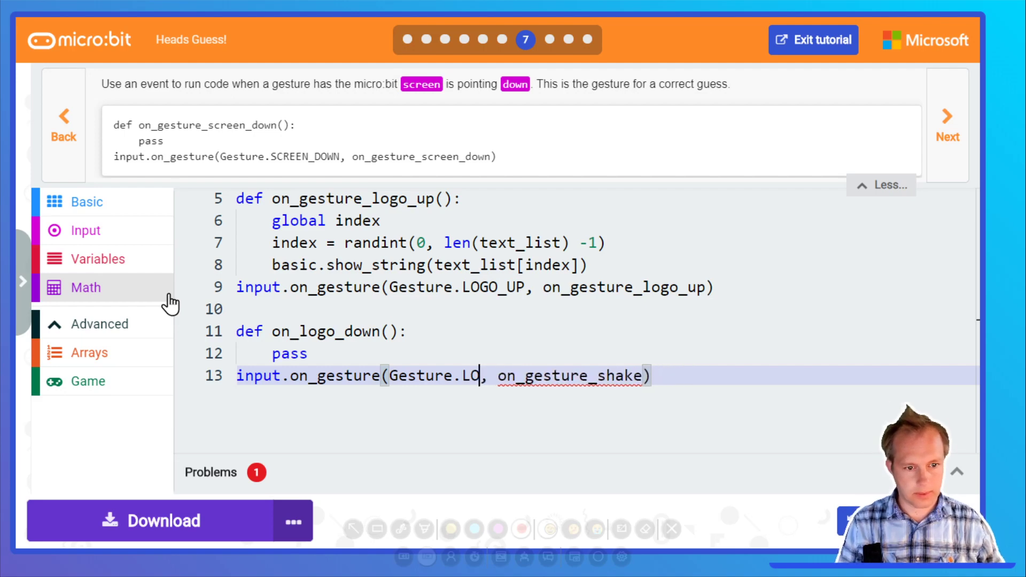
text(GO)
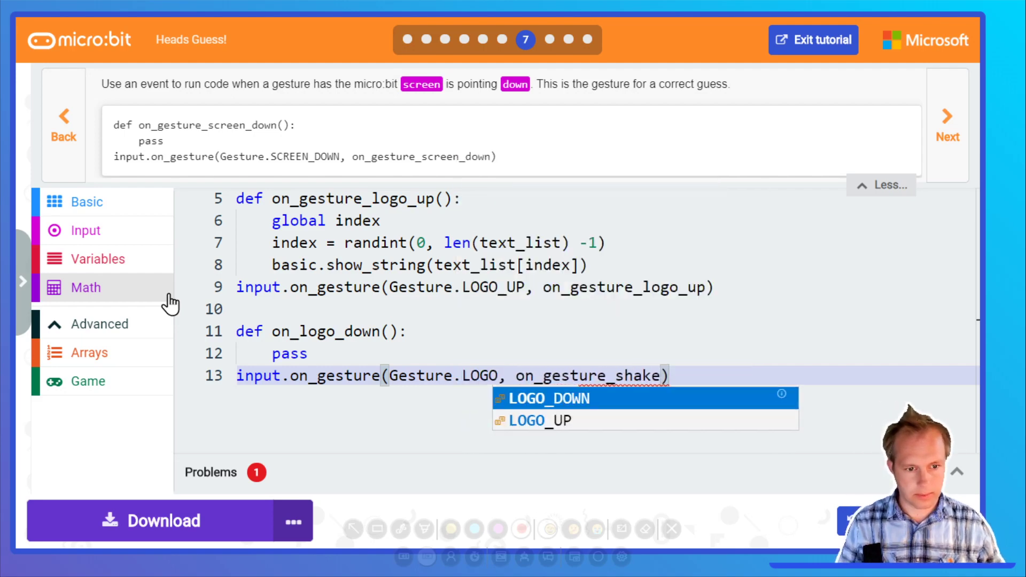
click(544, 399)
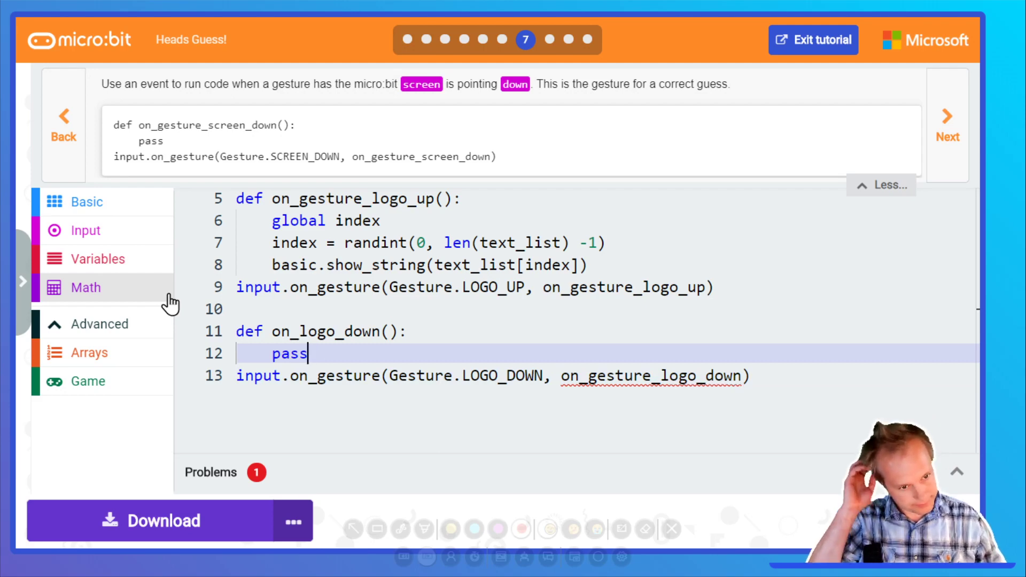
double_click(325, 332)
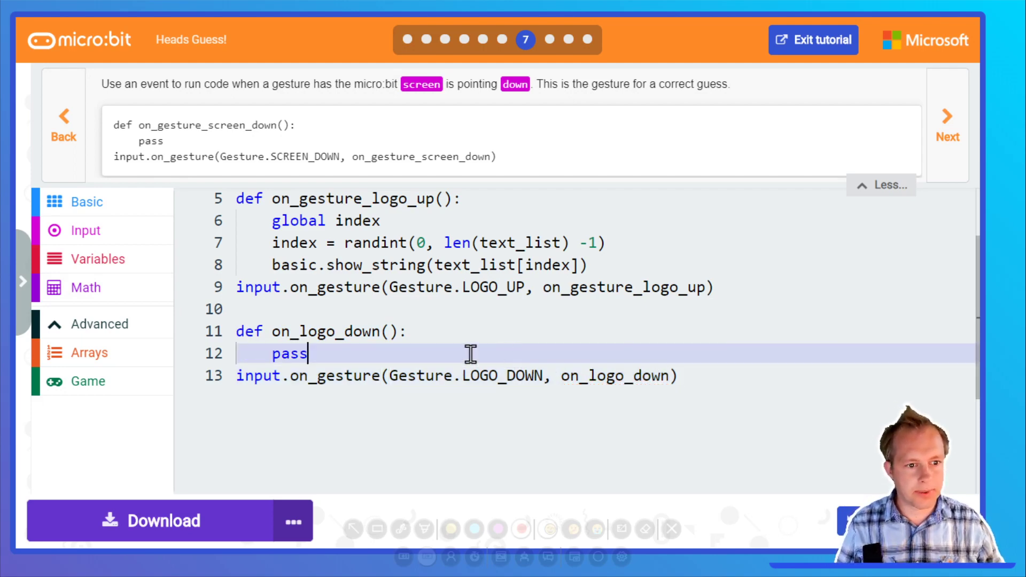
text(Gesture)
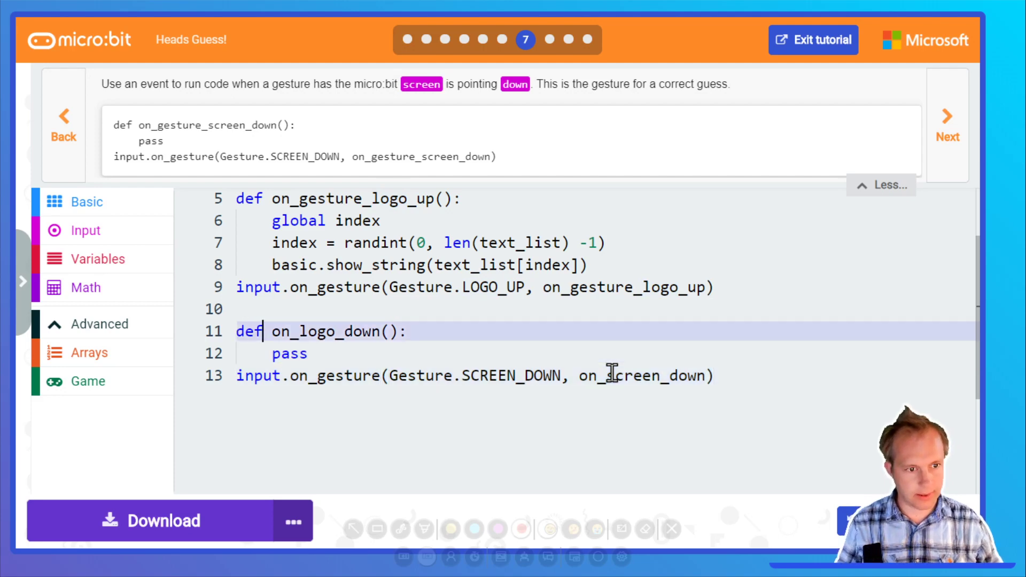
double_click(321, 331)
text(screen)
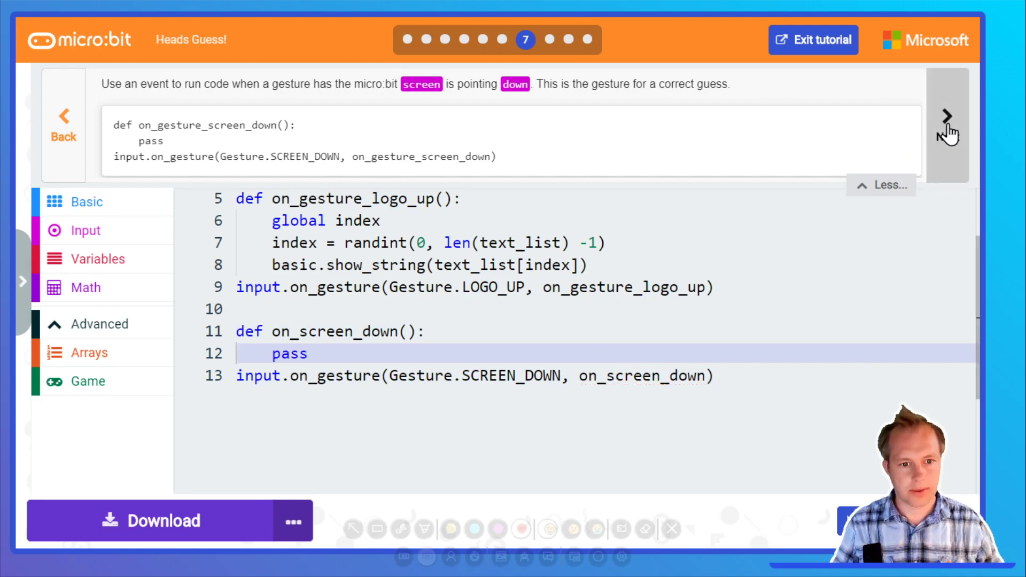
Make on_screen_down call game.add_score(1).
click(947, 117)
text(f)
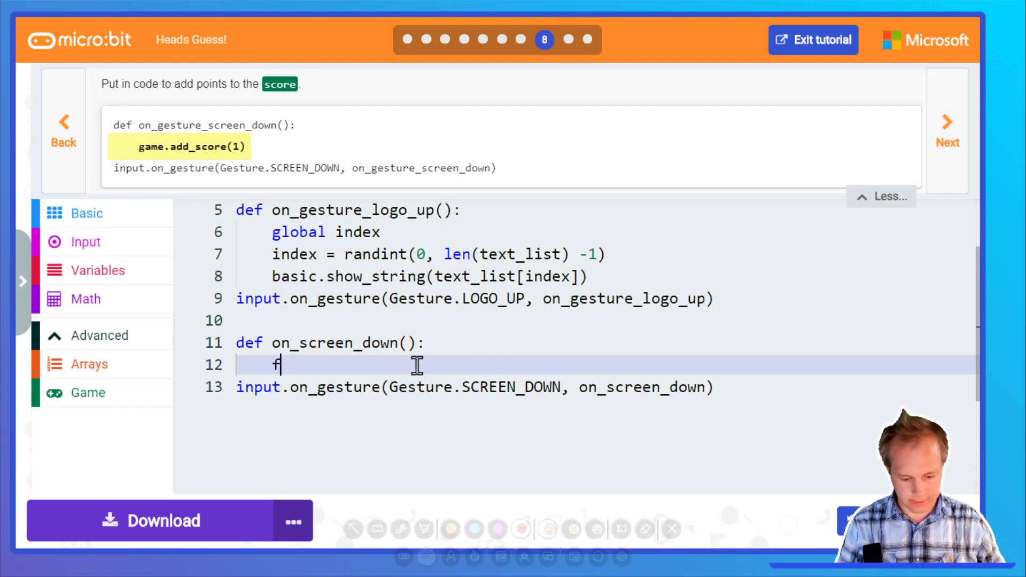
key(Backspace)
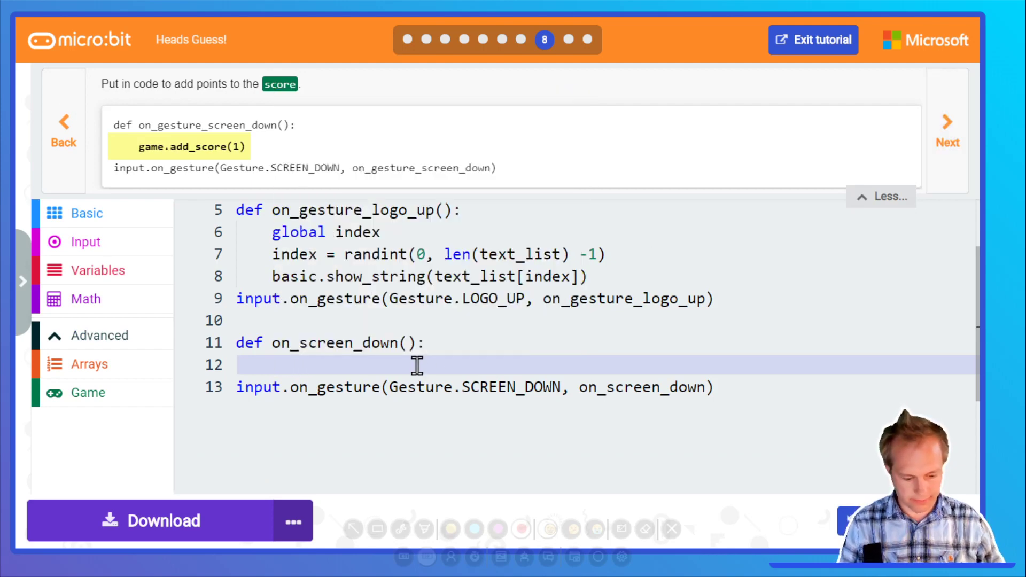
text(game.score(1)
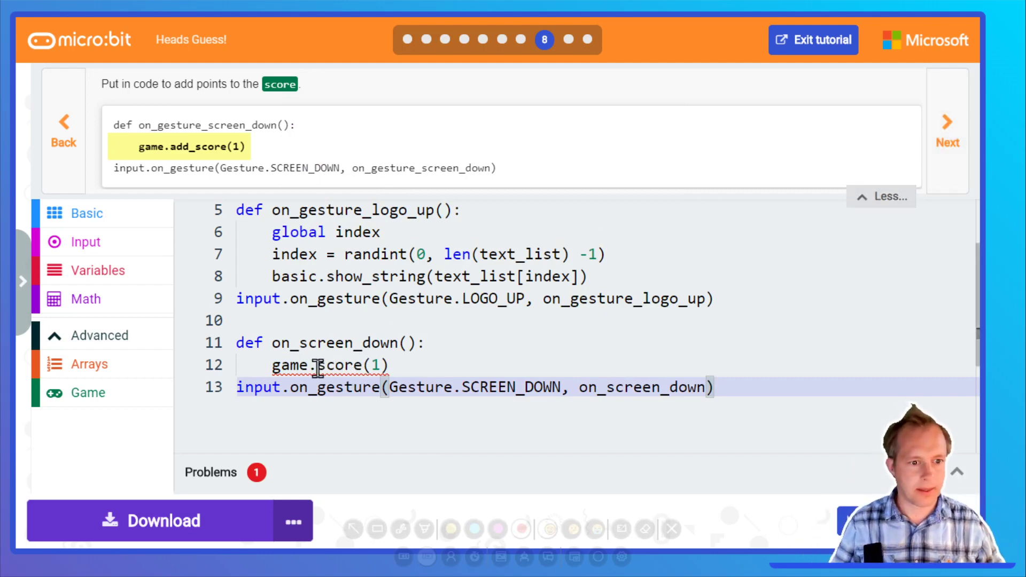
text(add_)
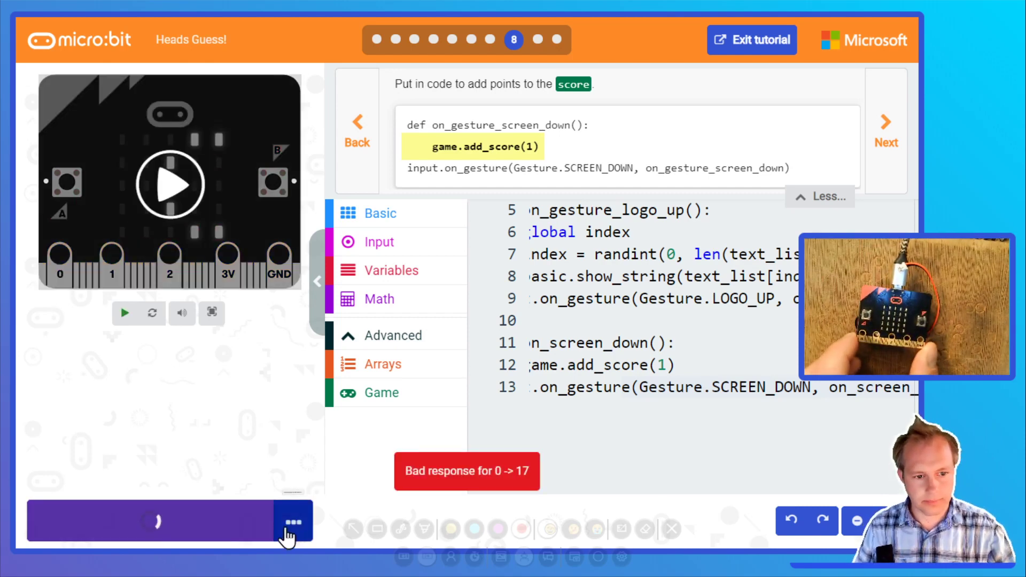
Download the scoring program to the micro:bit and collapse the simulator pane.
click(151, 520)
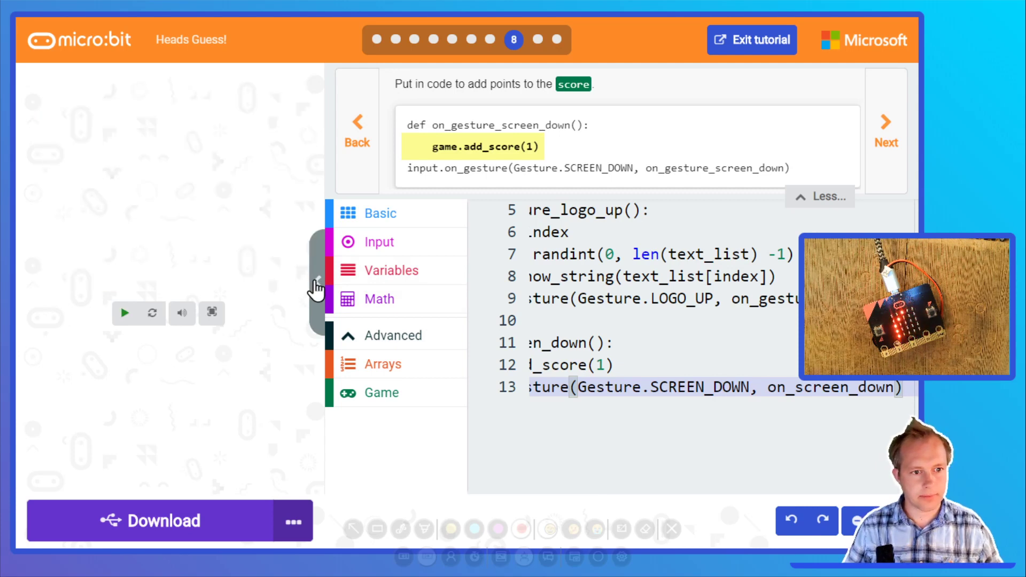
click(317, 281)
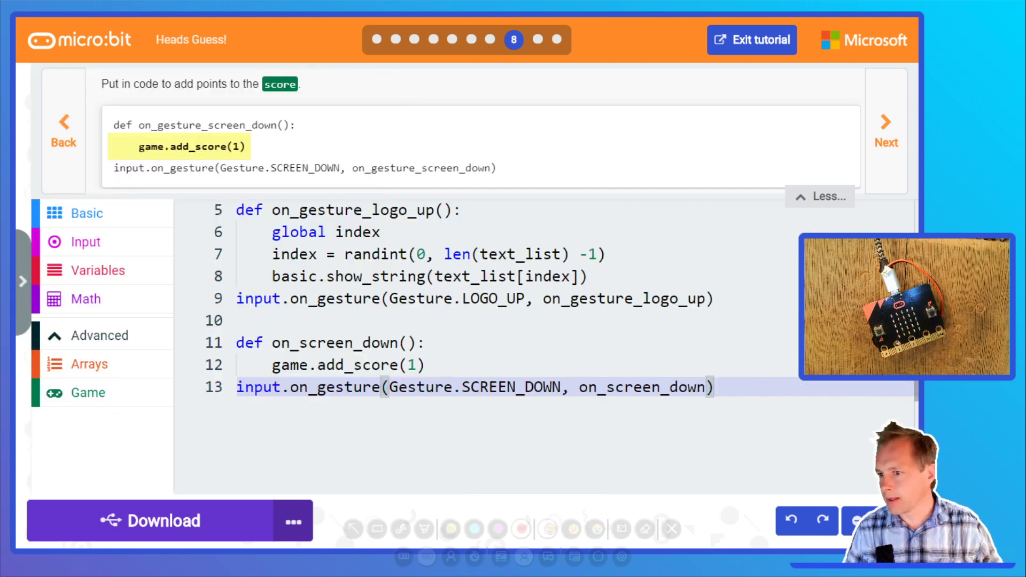
mouse_move(672, 58)
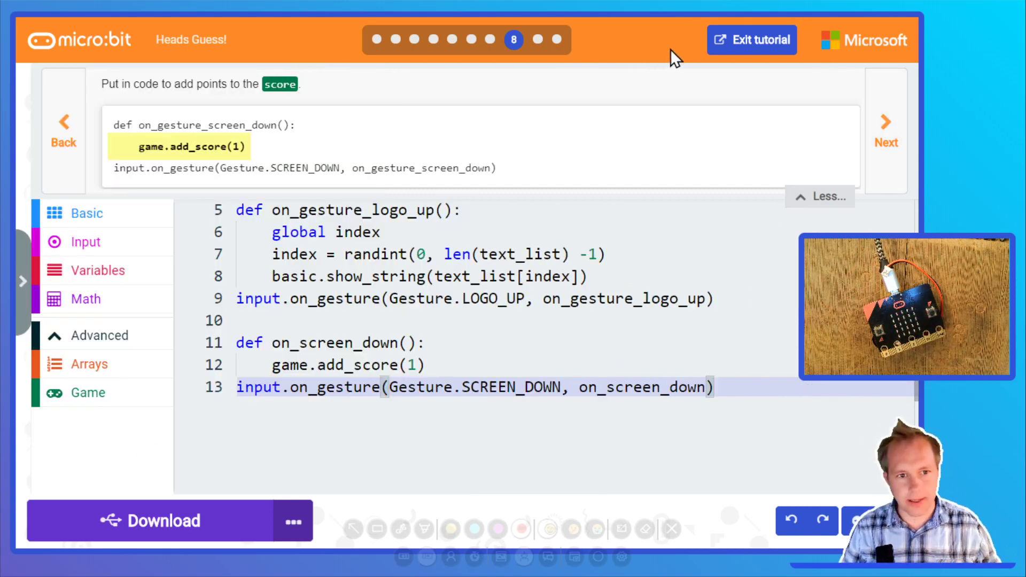
Add an on_gesture_screen_up handler registered with input.on_gesture for Gesture.SCREEN_UP.
click(885, 124)
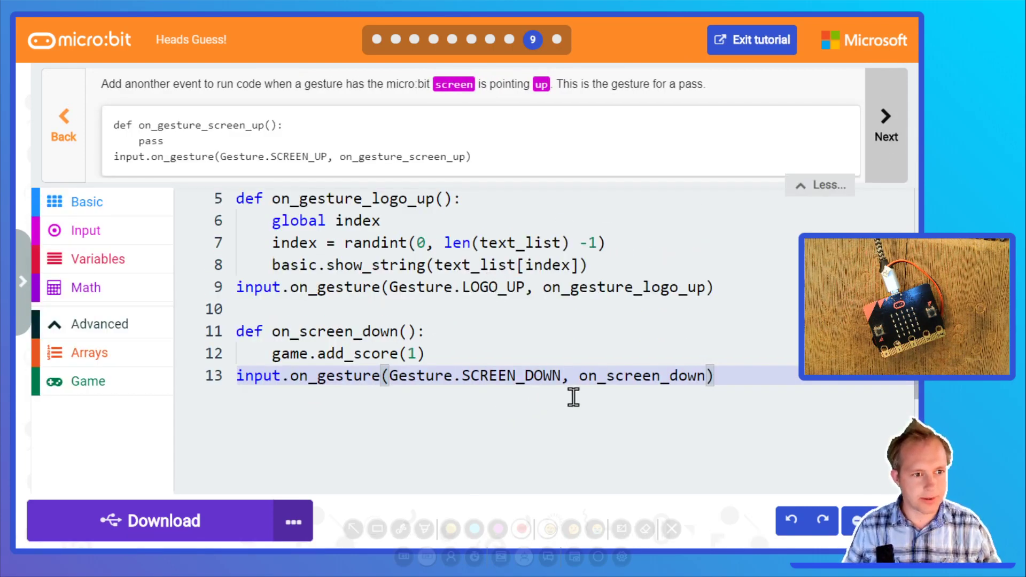
click(713, 375)
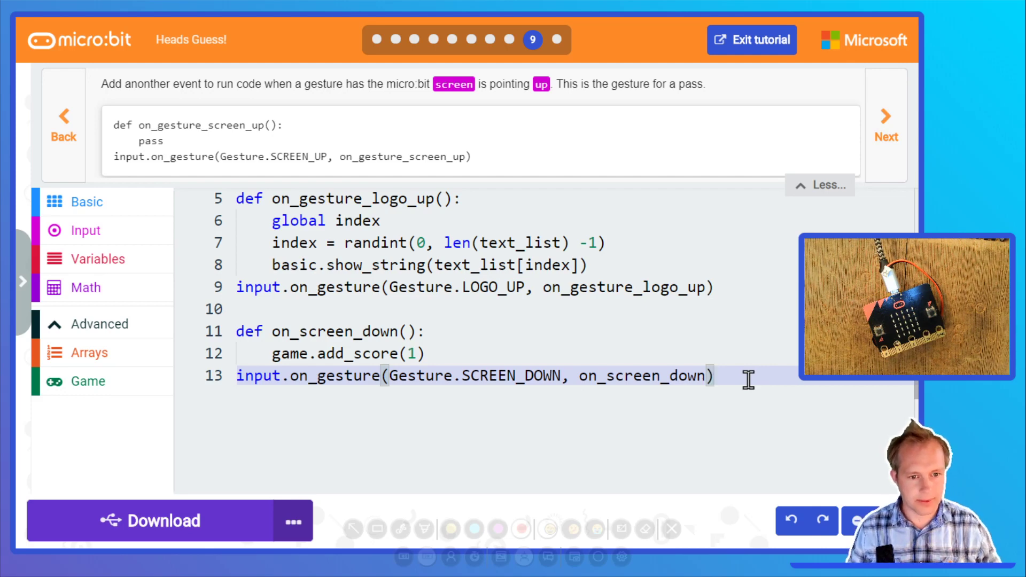
text(i)
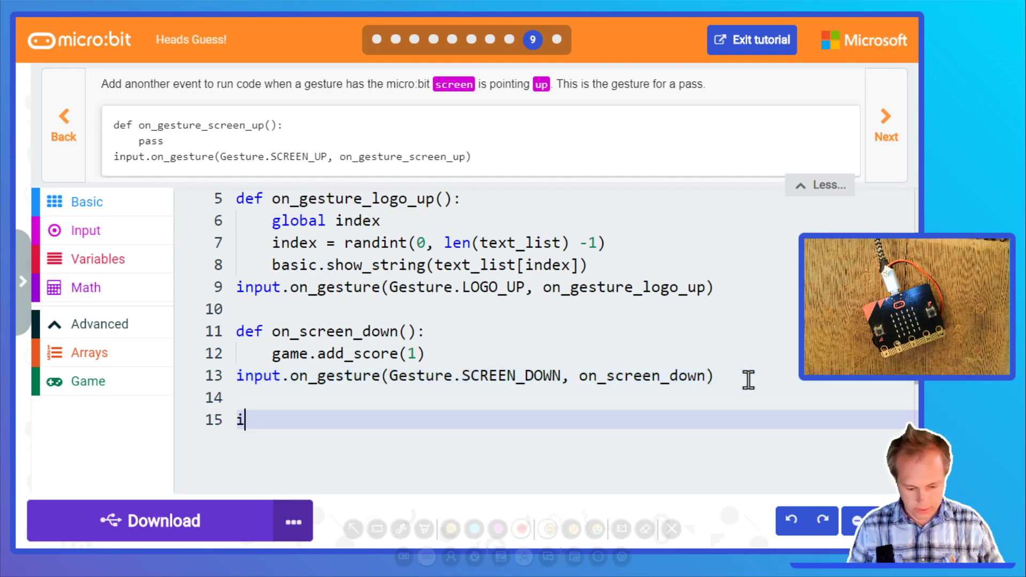
text(nput.on_gesture(Gesture.Shake, on_gesture_shake)
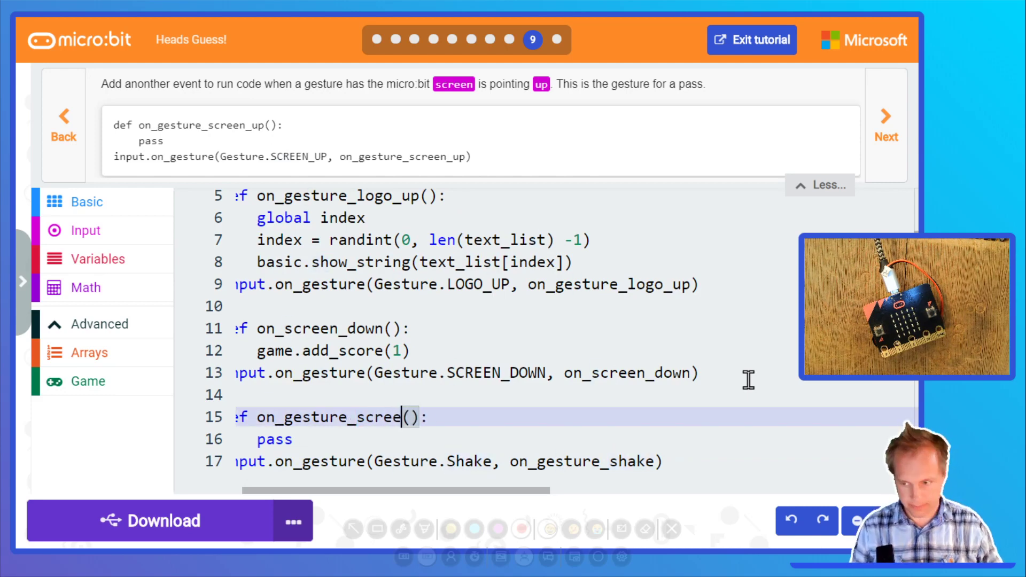
text(_up)
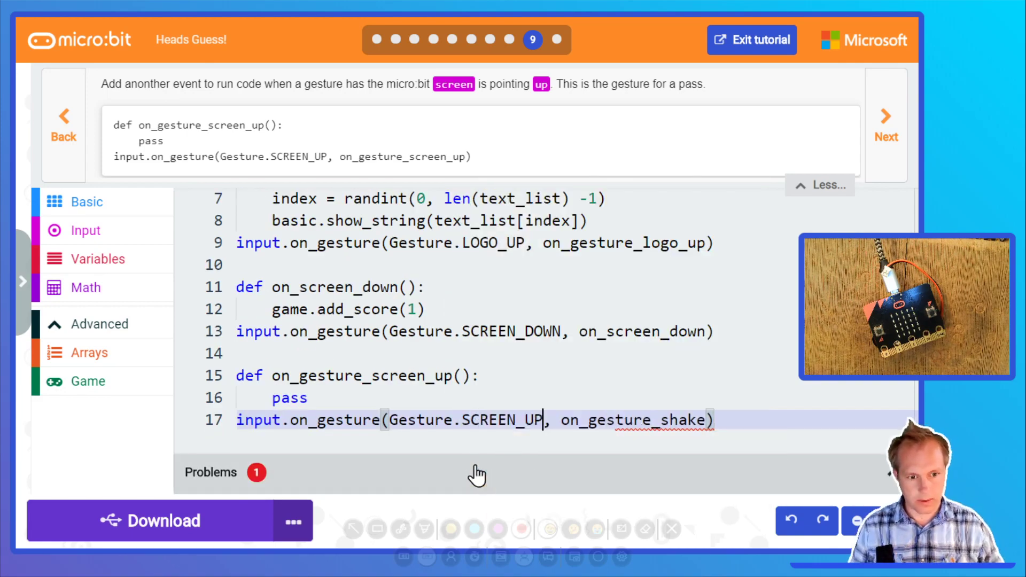
double_click(675, 419)
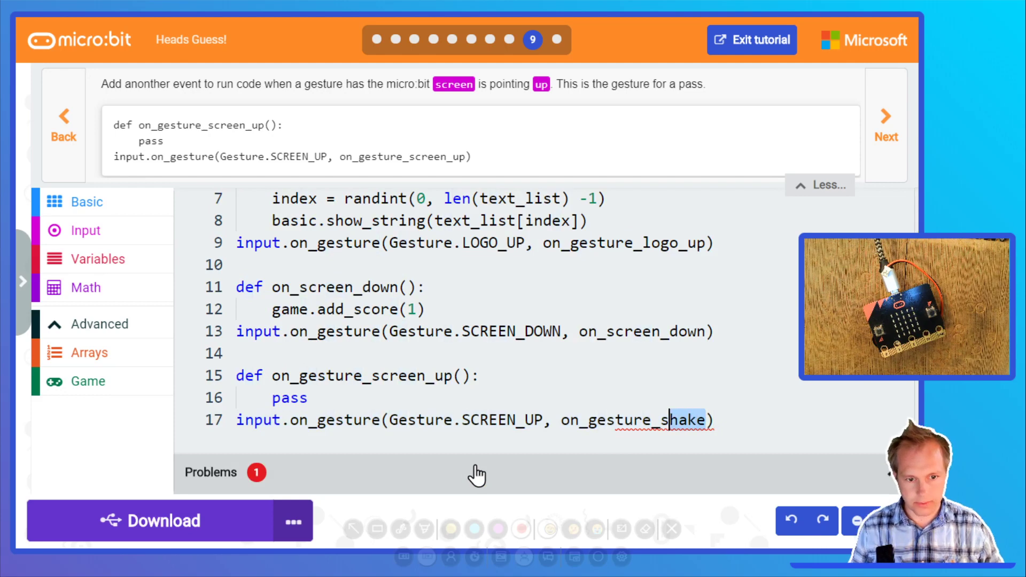
text(screen_up)
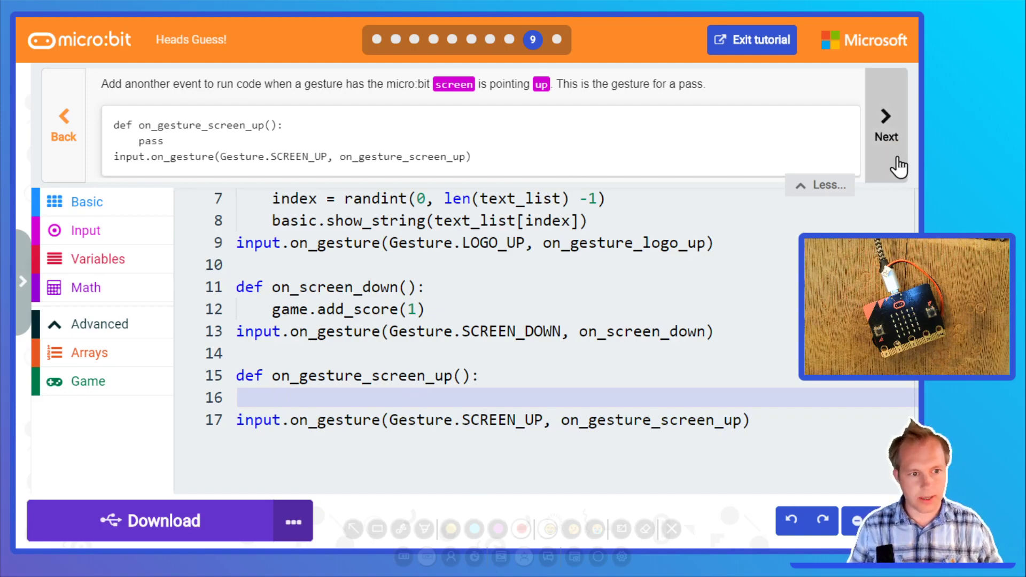
Make the screen-up handler call game.remove_life(1).
click(885, 117)
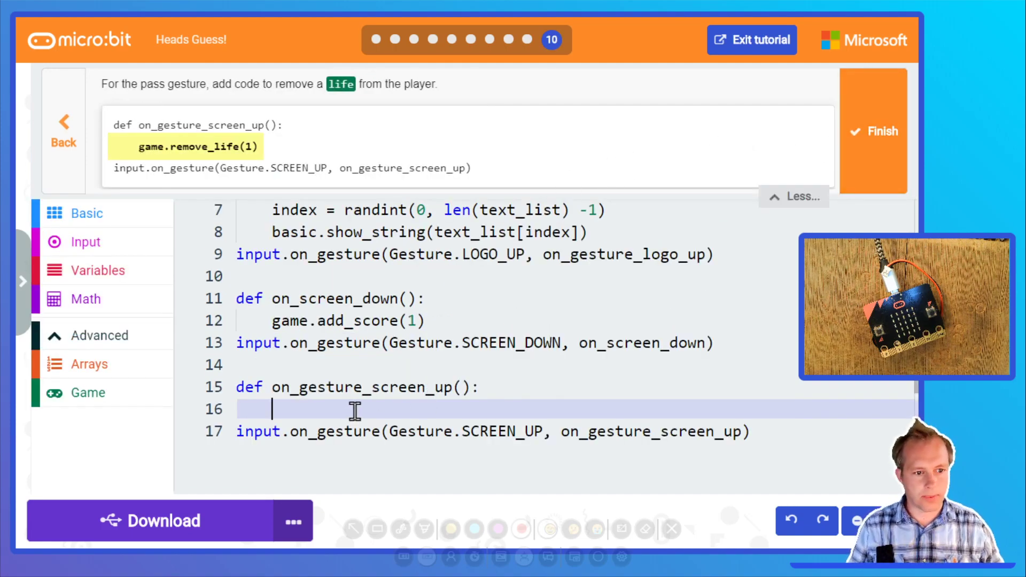
text(game.rem)
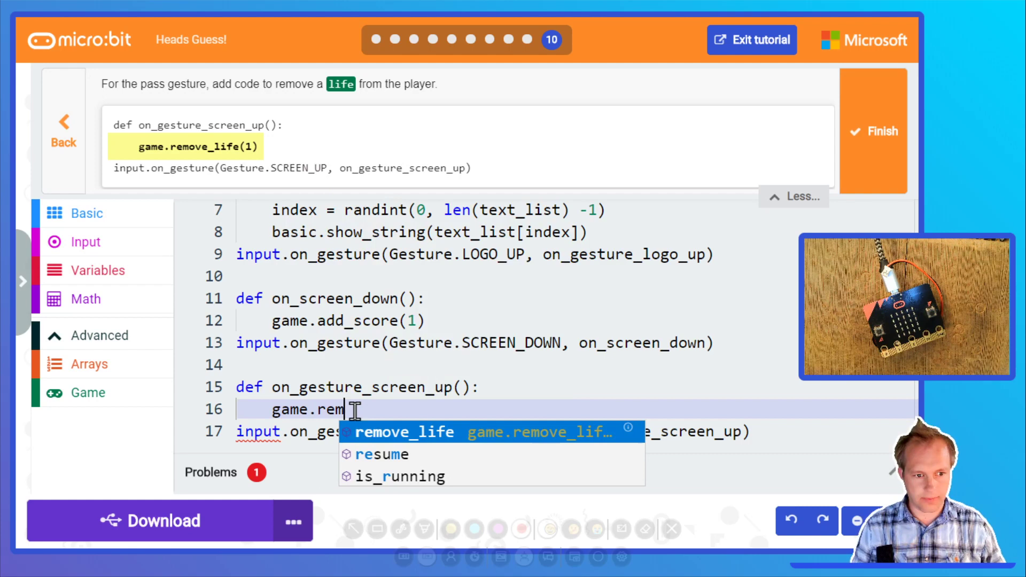
click(404, 432)
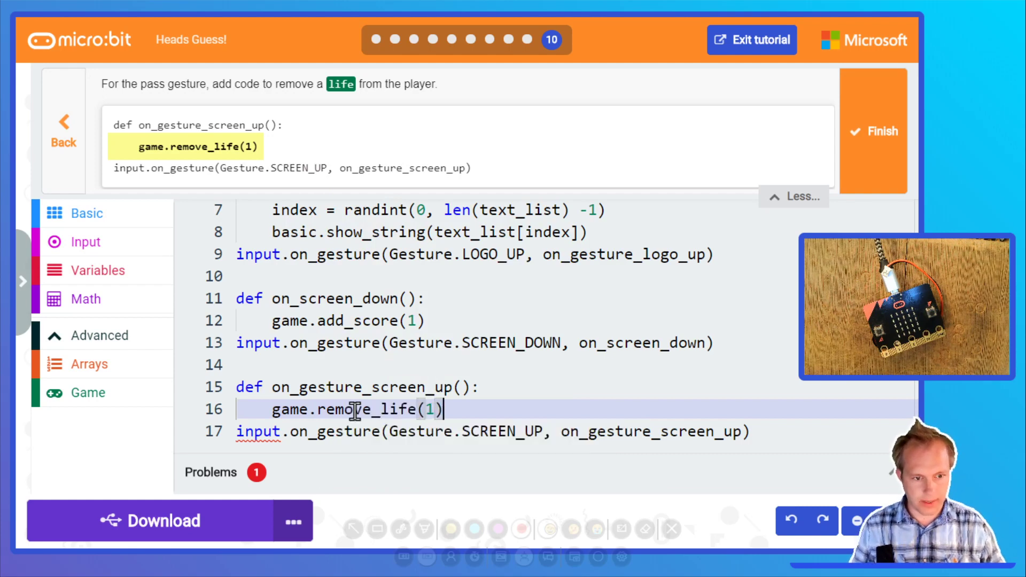
End the program with game.start_countdown(10000) and download it to the micro:bit.
text(game.start_countdown(10000)
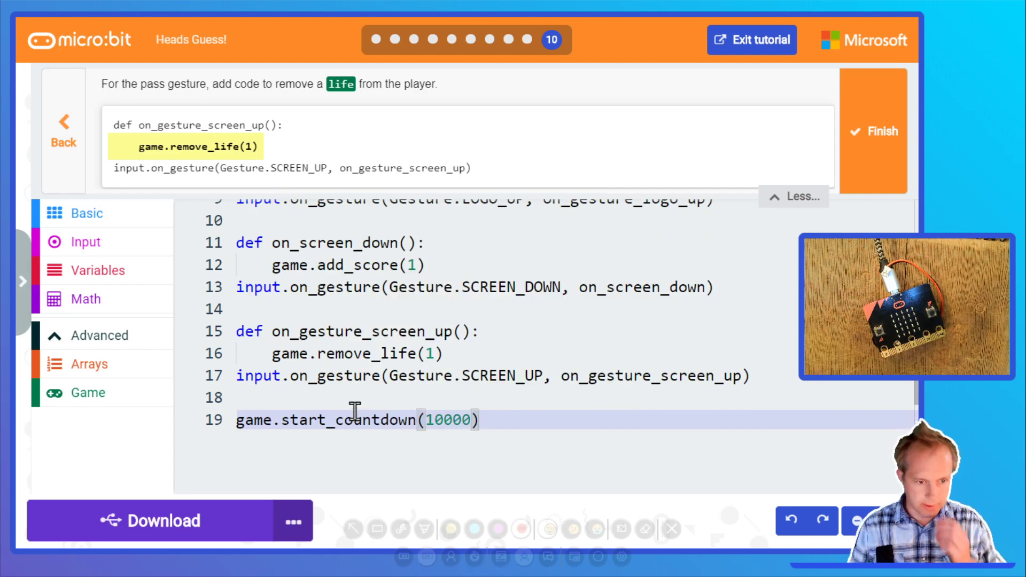
click(415, 418)
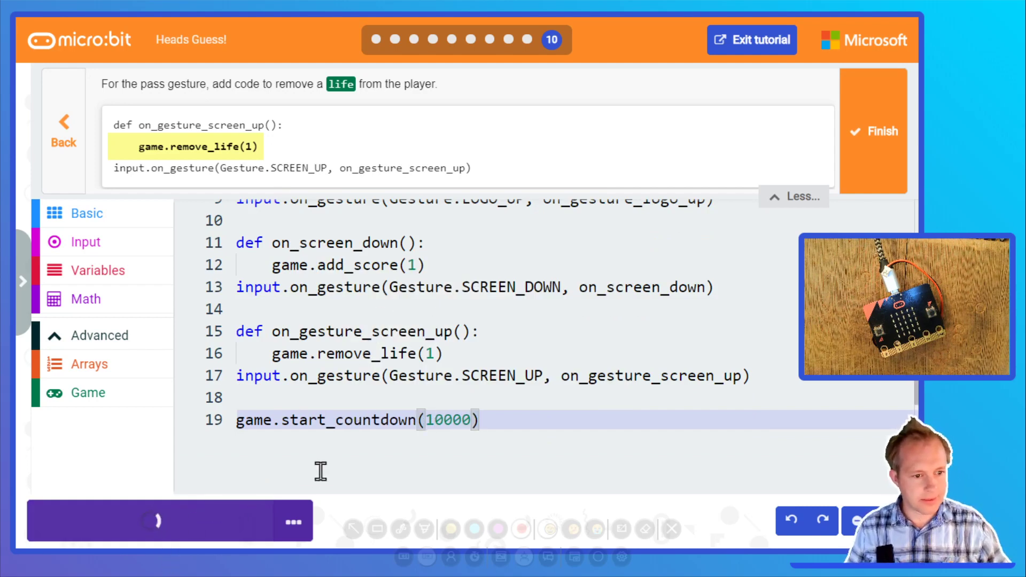
click(151, 520)
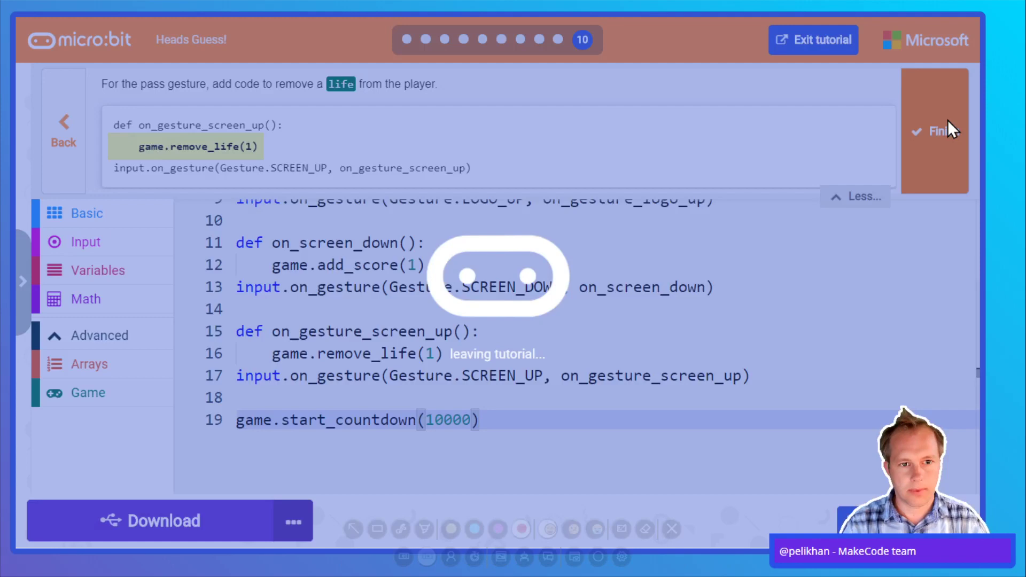
Finish the tutorial and remove the index = 0 and global index lines.
click(936, 130)
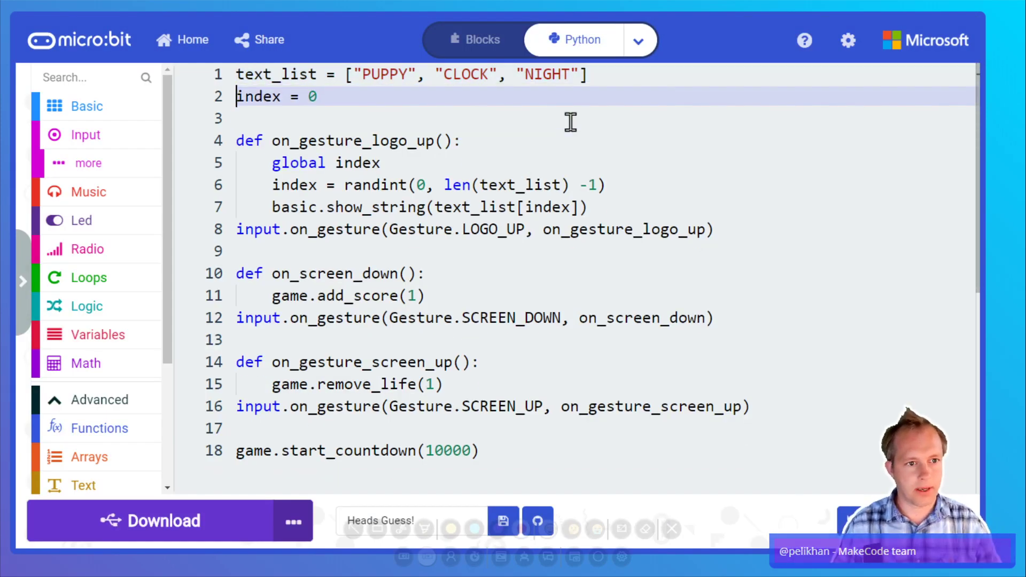
click(425, 206)
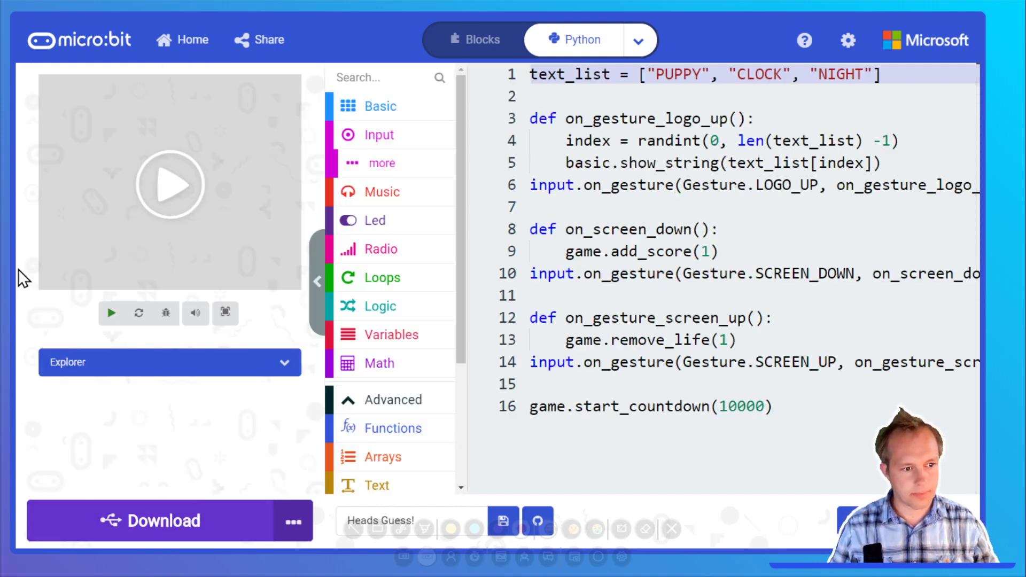
mouse_move(259, 465)
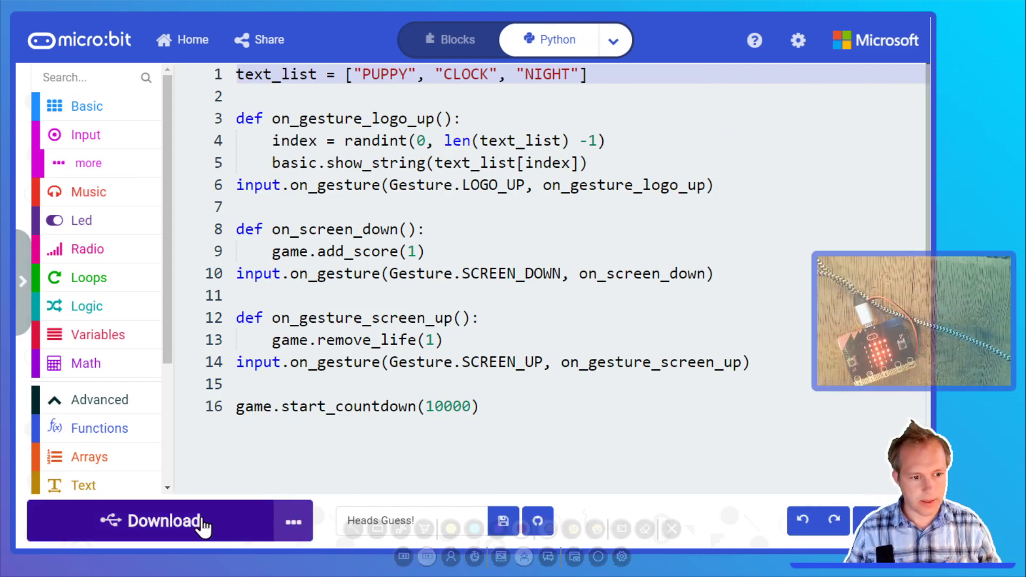
Change the countdown to game.start_countdown(30000) and download it to the micro:bit.
click(164, 521)
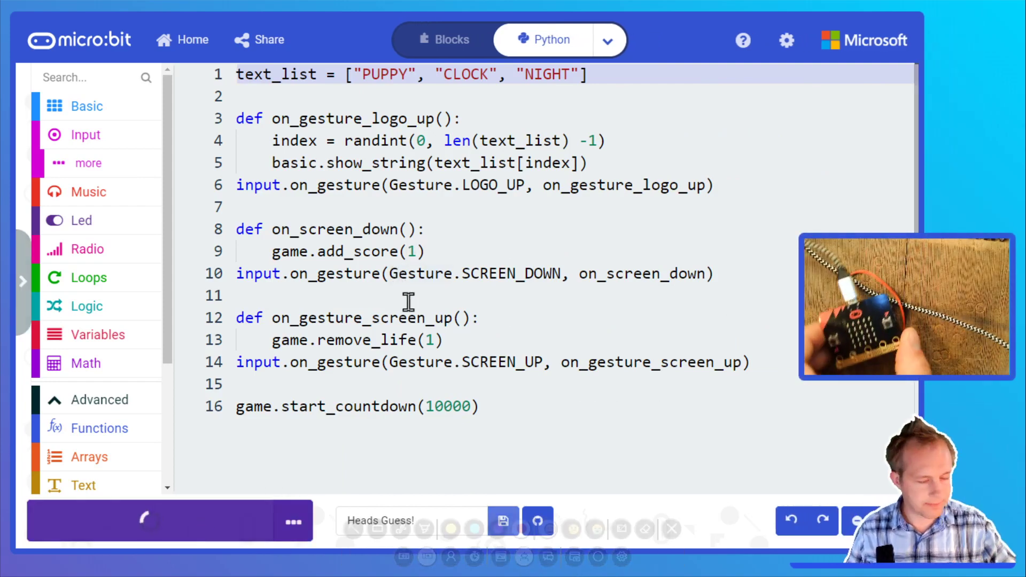
click(150, 520)
text(3)
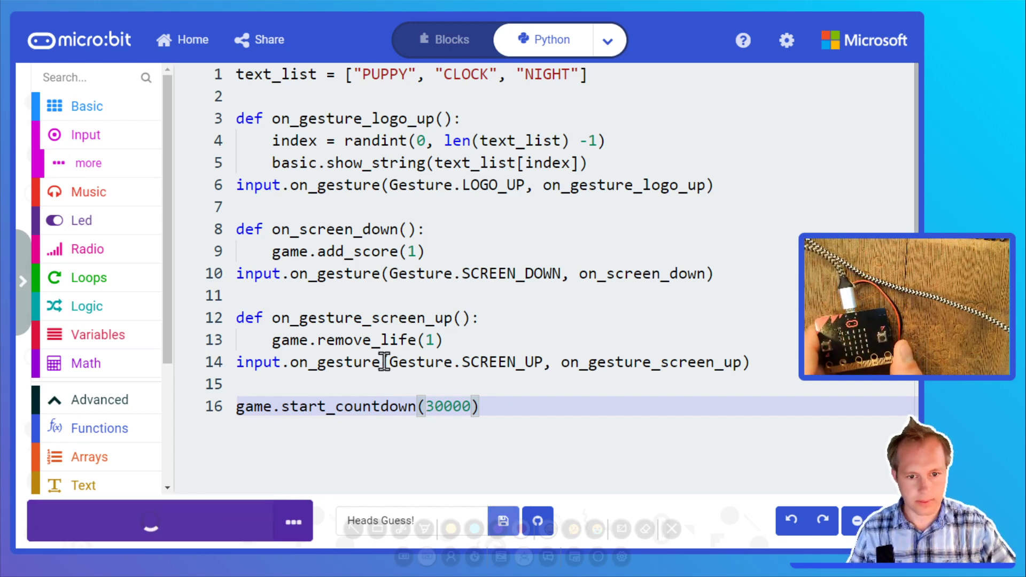
click(150, 520)
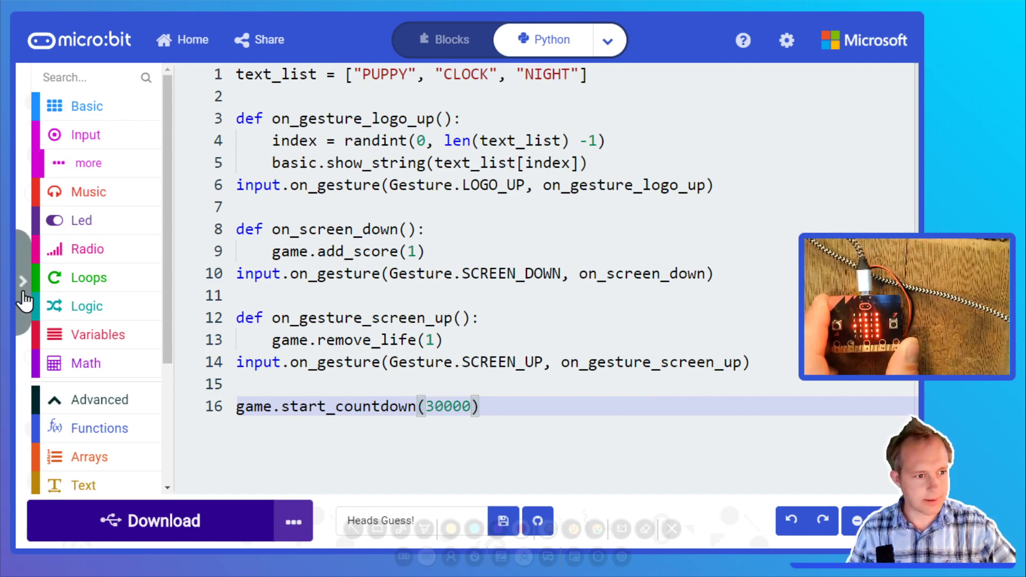
Expand the simulator pane to watch the Heads Guess game run its 30000 ms countdown.
click(24, 280)
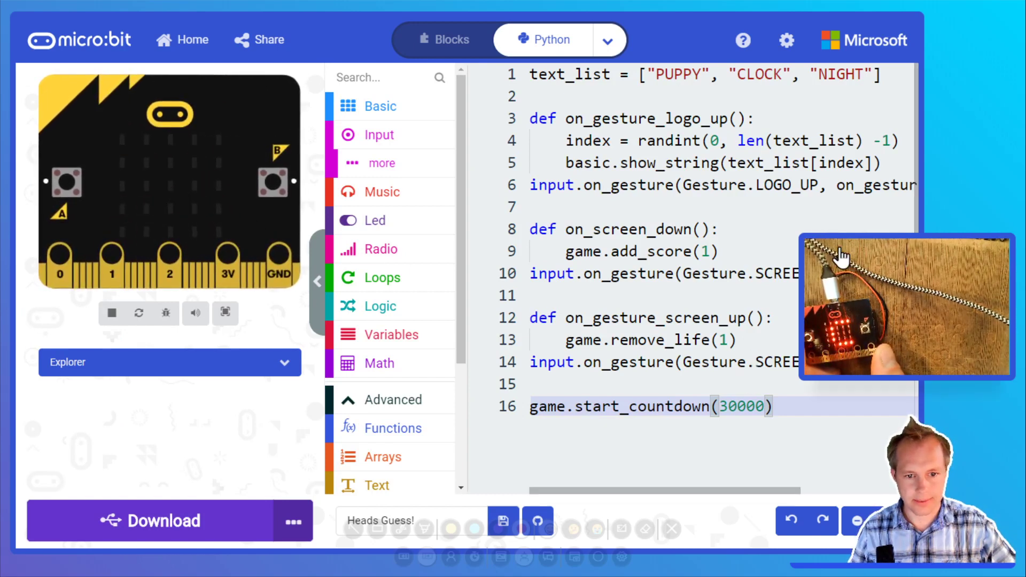
scroll(down, 3)
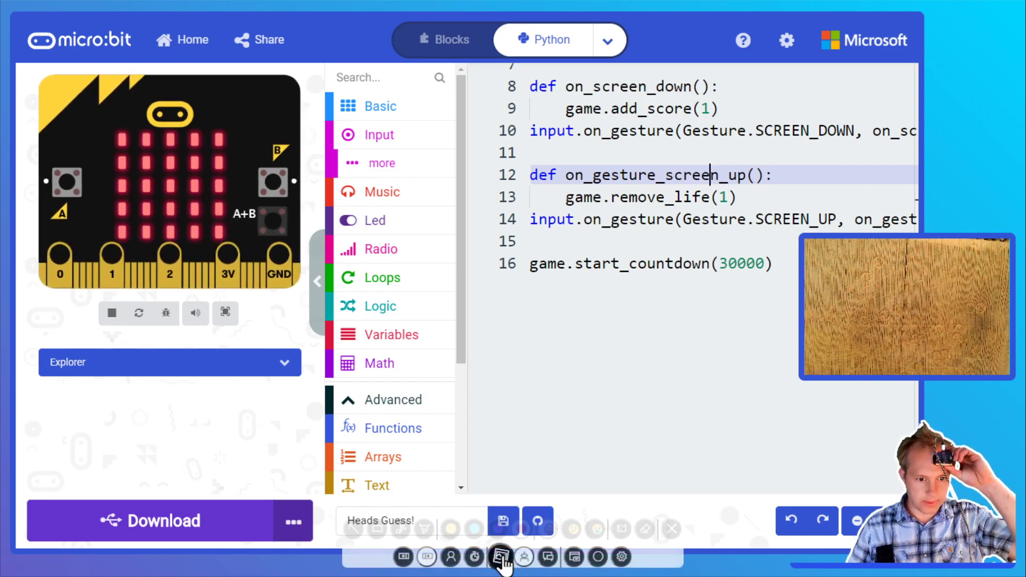
click(450, 557)
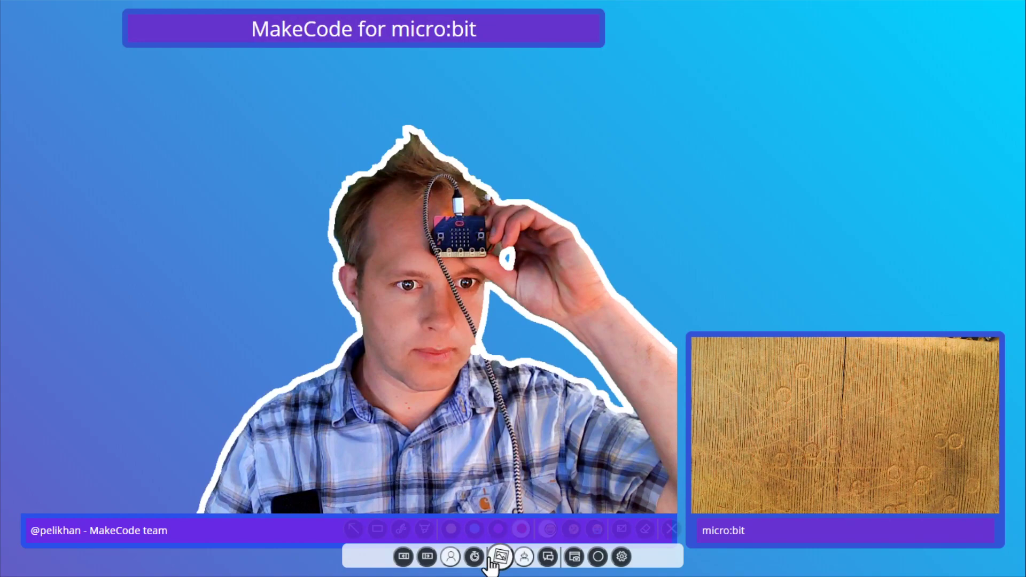
click(426, 557)
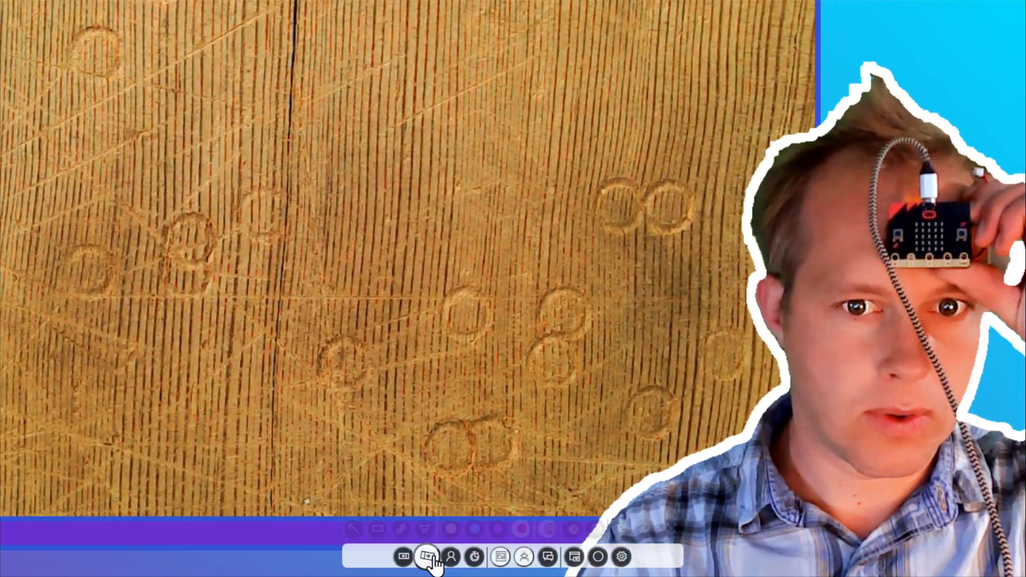
click(428, 556)
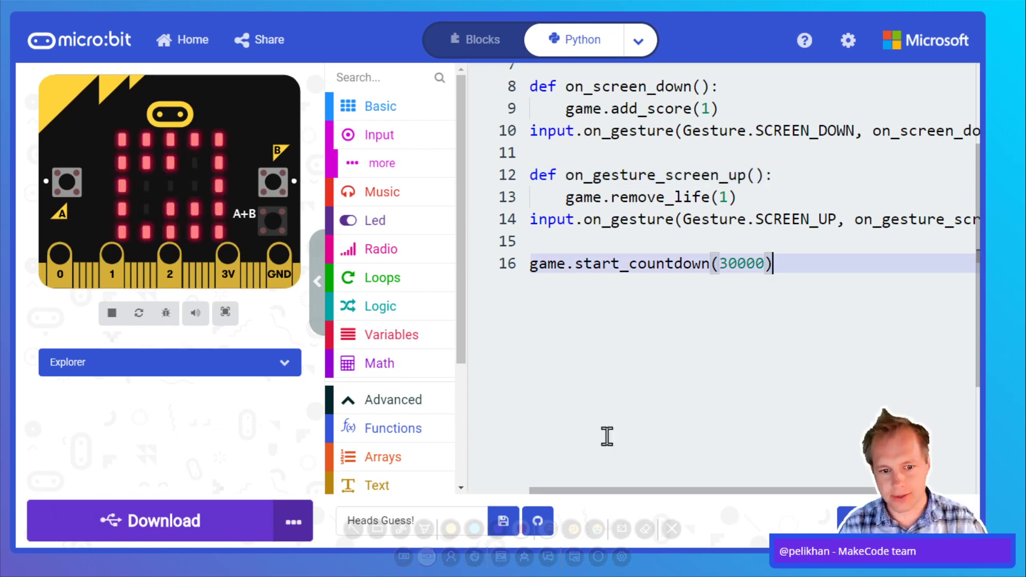
click(450, 556)
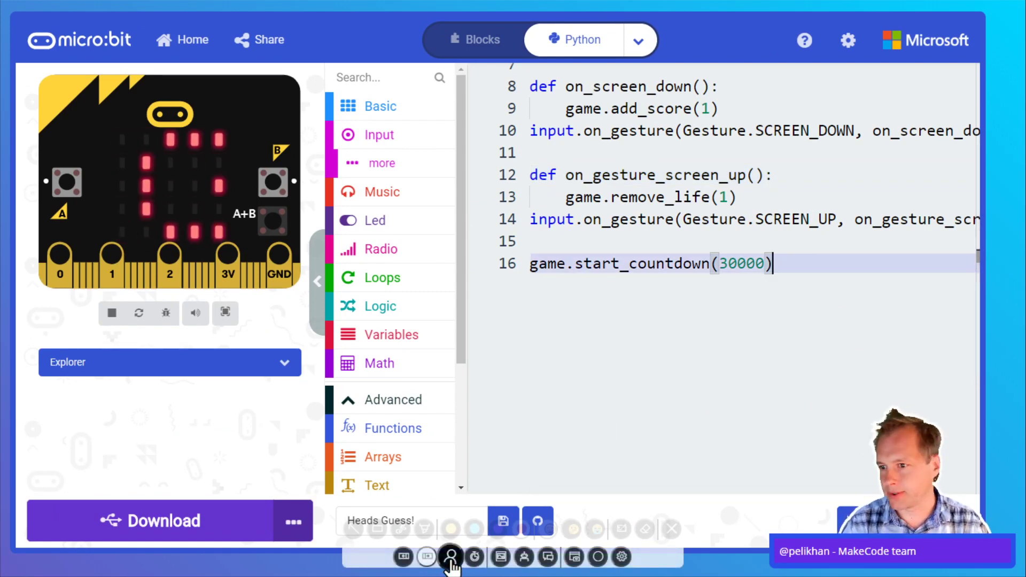